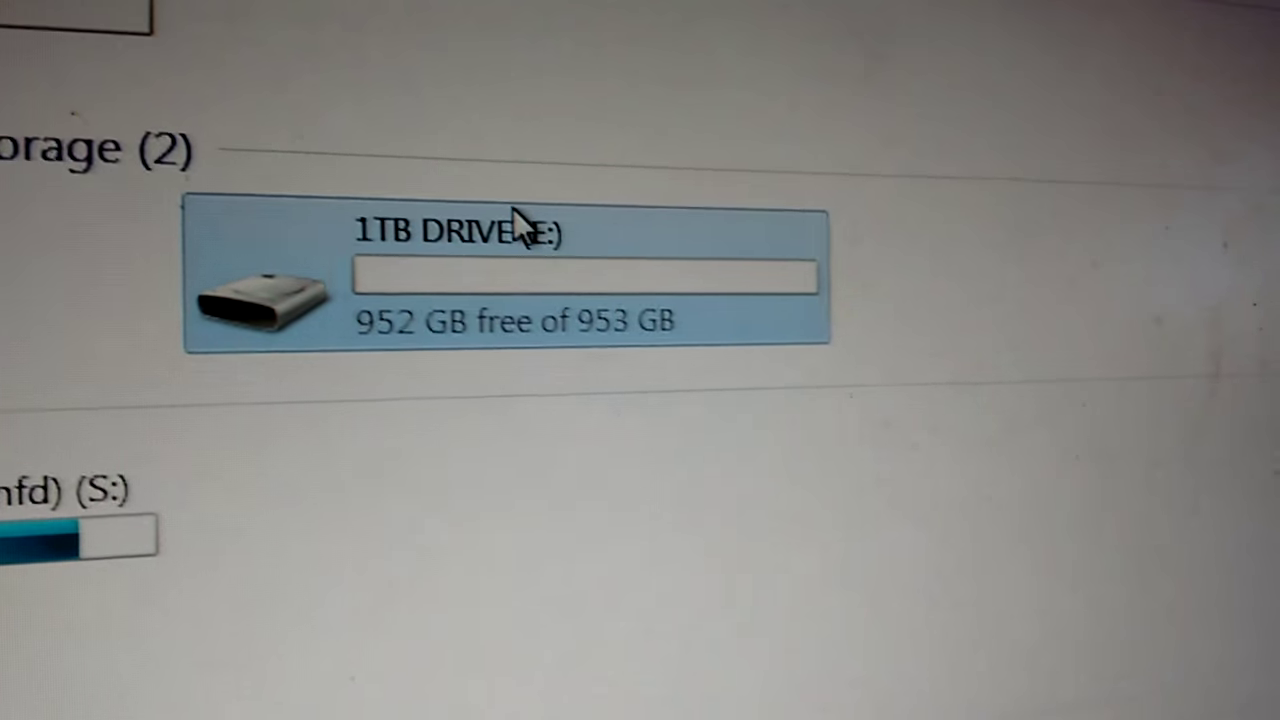
Step: Dismiss the inserted-medium dialog and open 1TB DRIVE, showing 952.8 GiB free of 953.4 GiB
{"action": "right_click", "coordinate": [525, 230]}
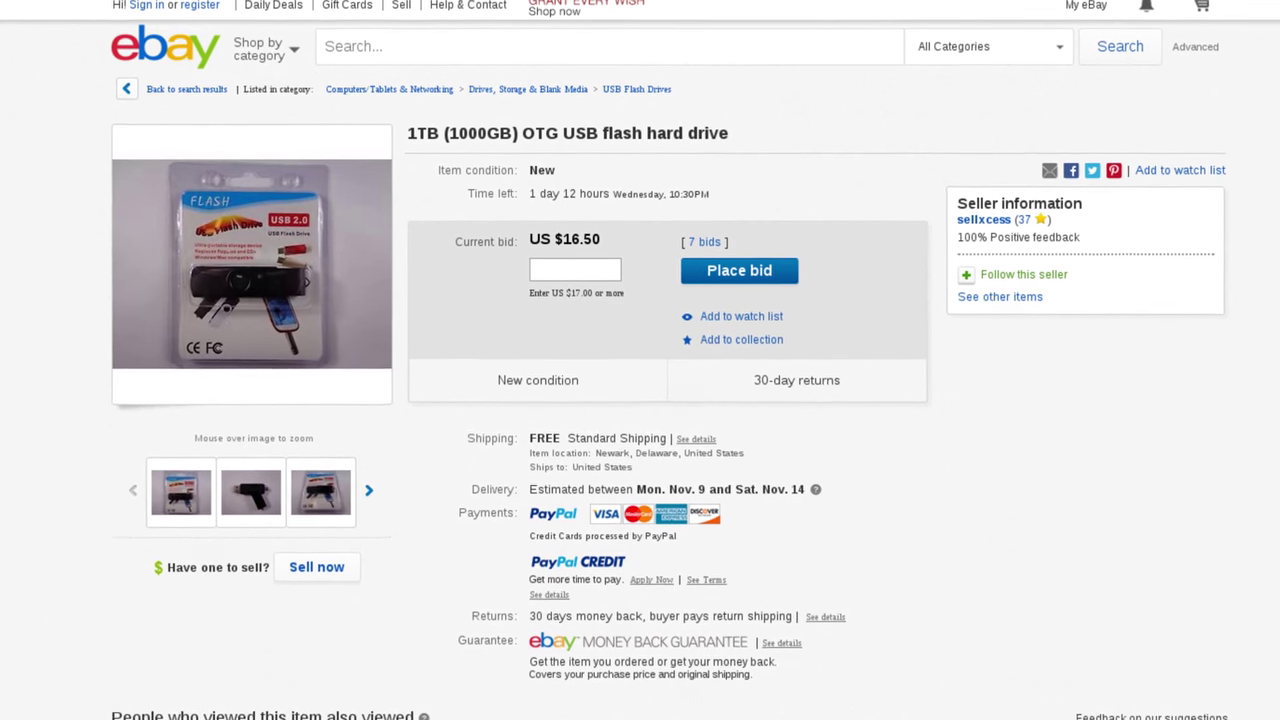
{"action": "scroll", "scroll_direction": "down", "scroll_amount": 3}
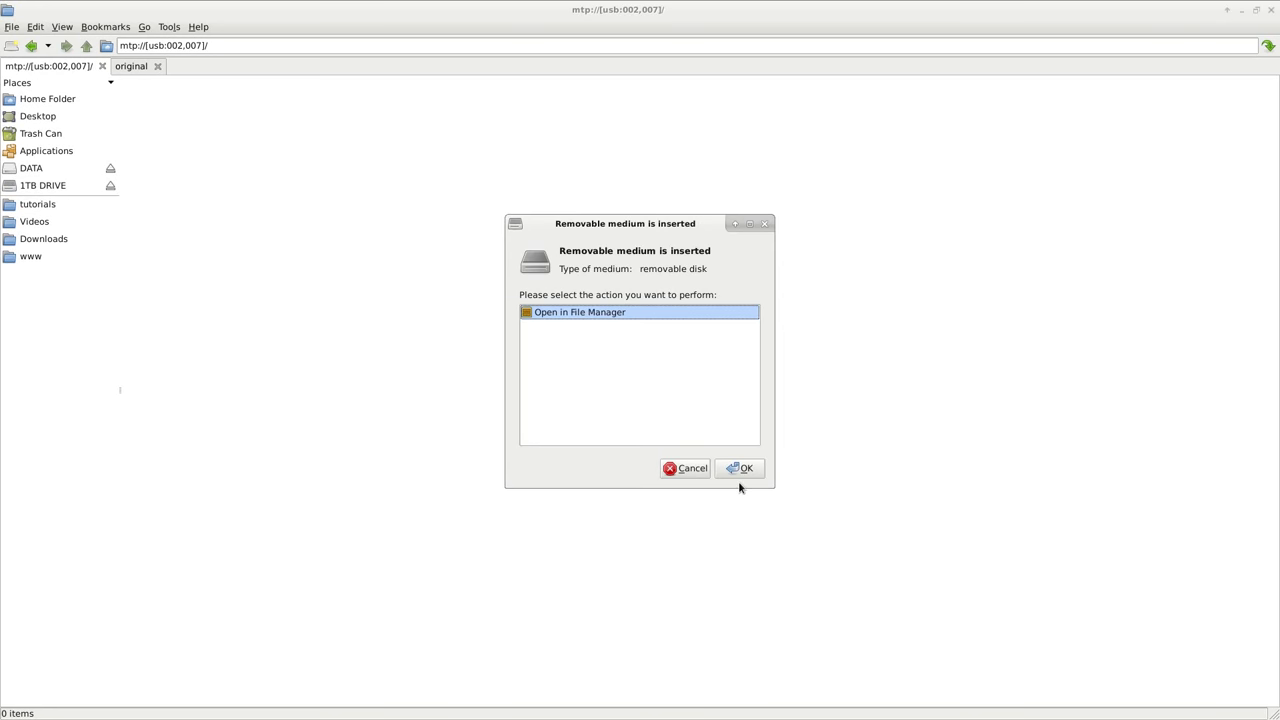
{"action": "left_click", "coordinate": [739, 468]}
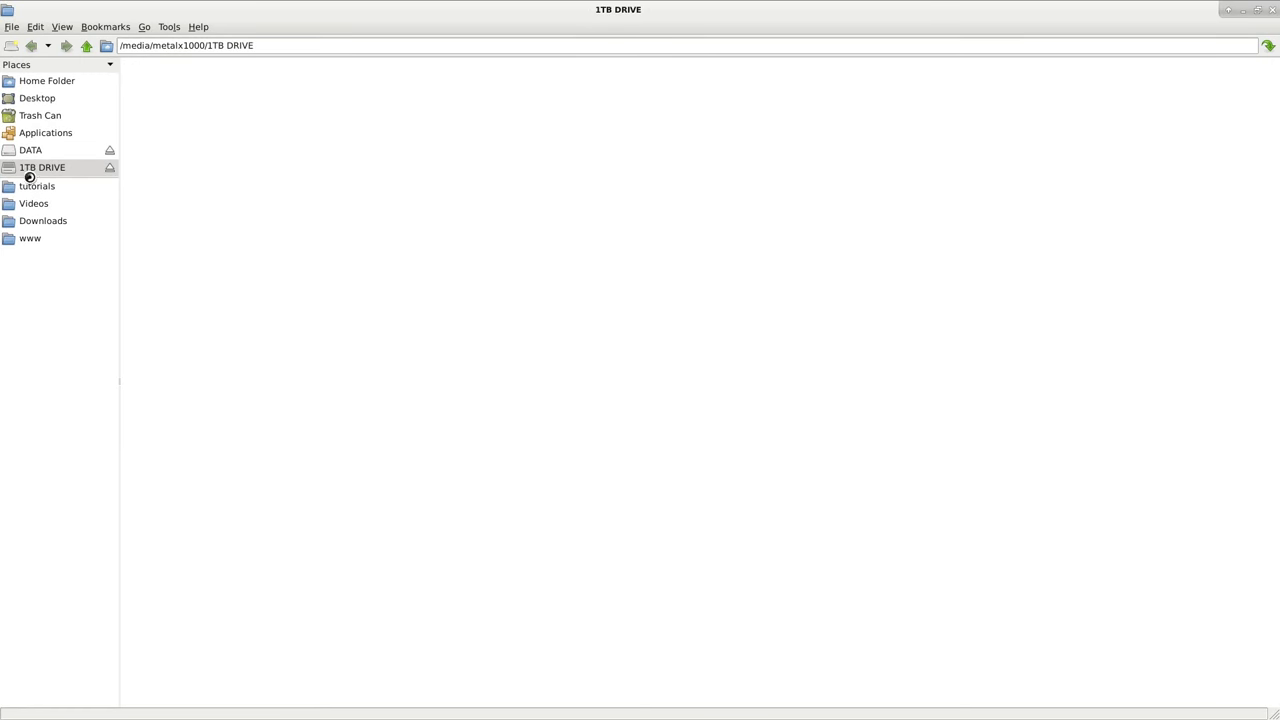
{"action": "mouse_move", "coordinate": [64, 177]}
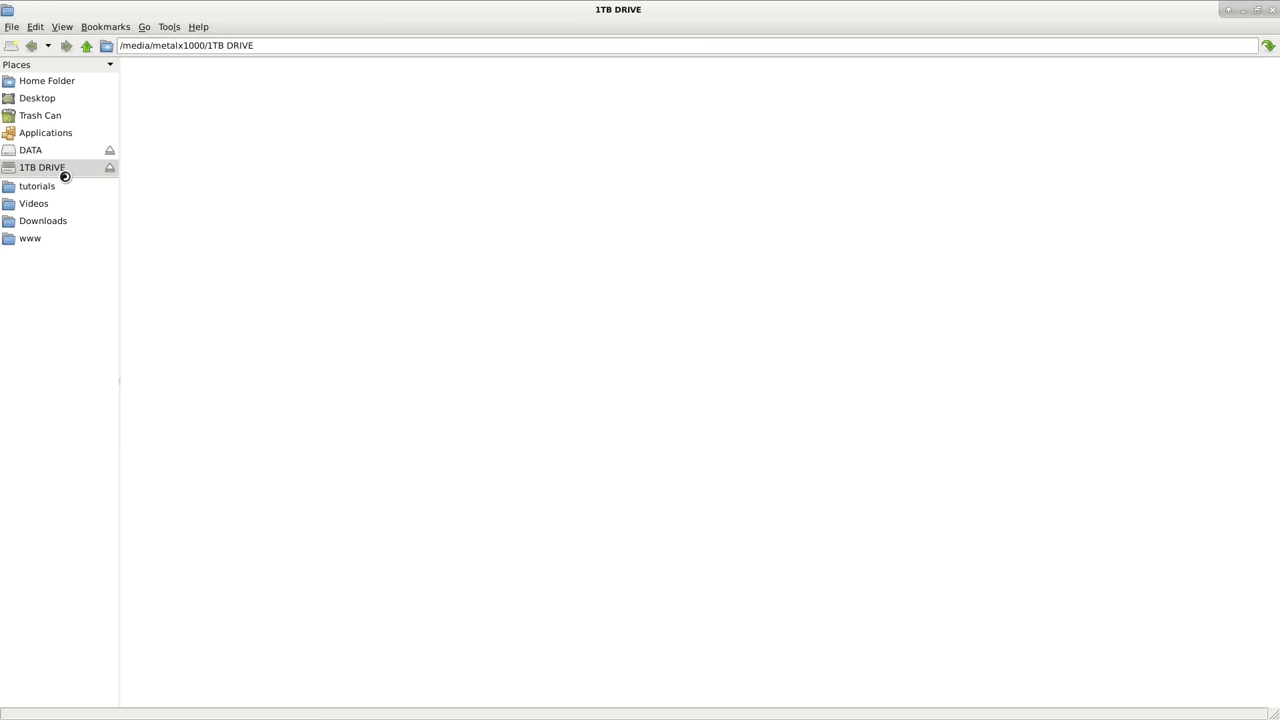
{"action": "left_click", "coordinate": [42, 167]}
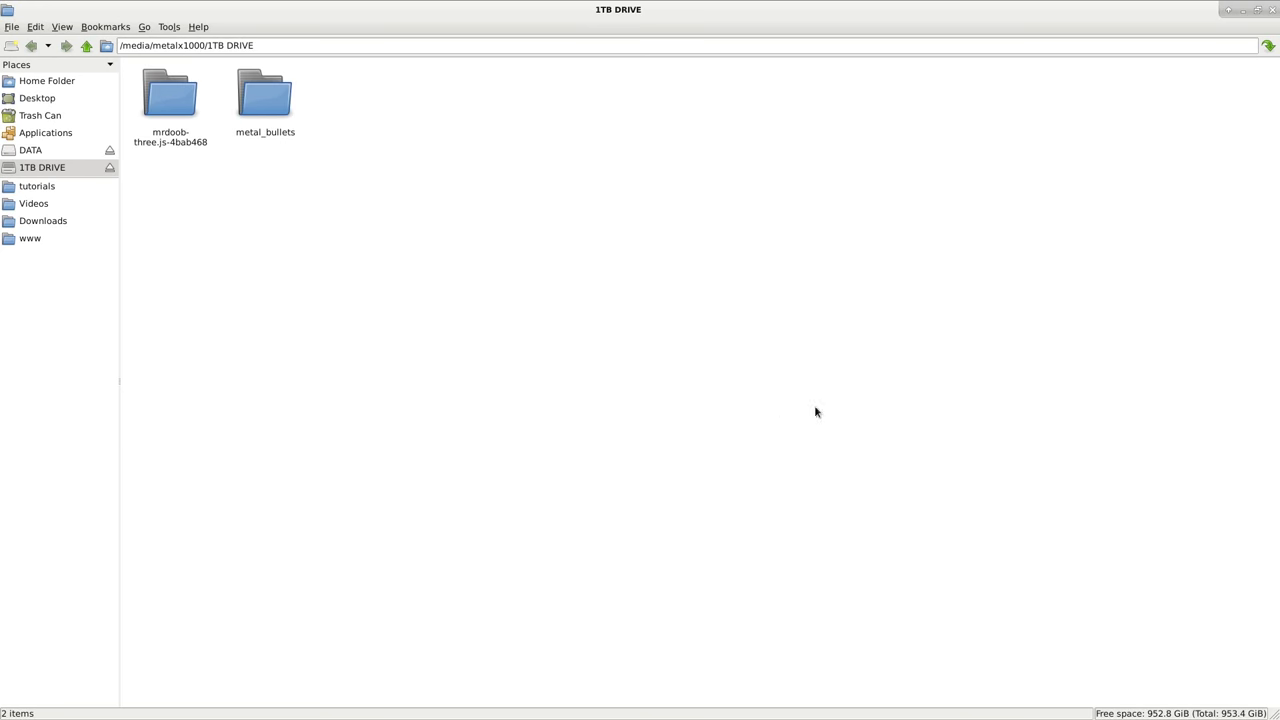
{"action": "mouse_move", "coordinate": [497, 306]}
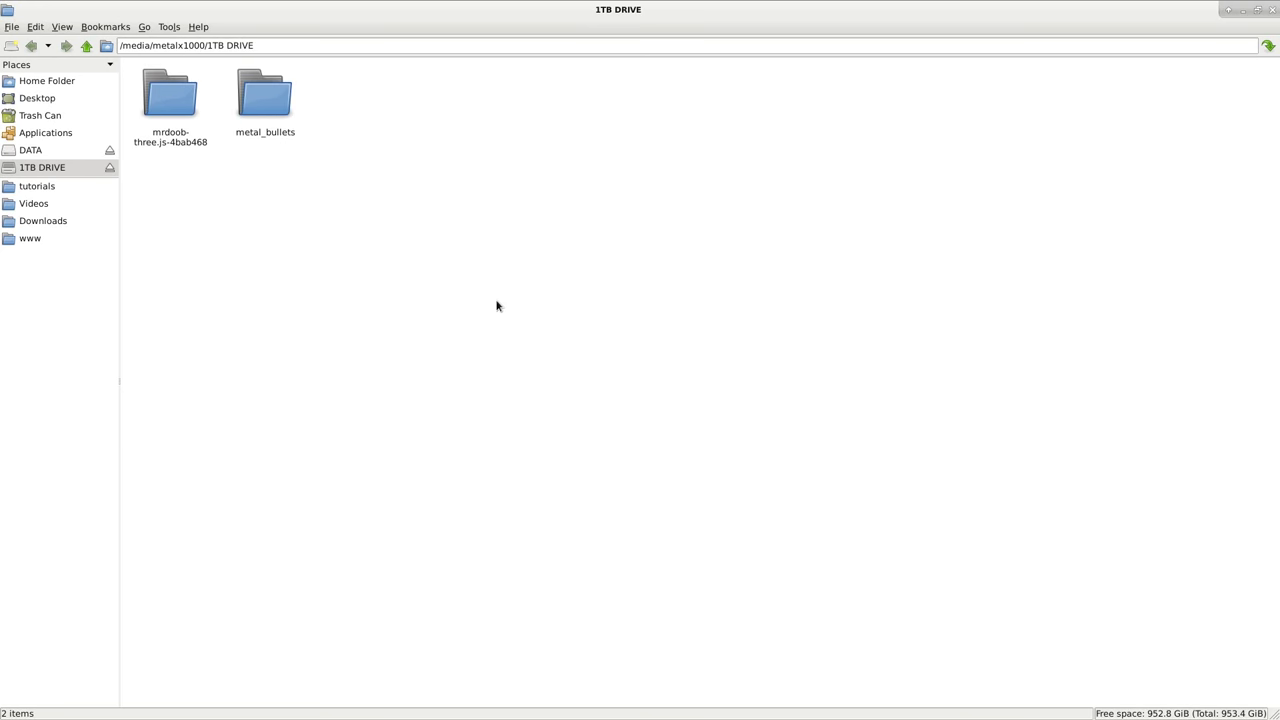
{"action": "mouse_move", "coordinate": [1155, 713]}
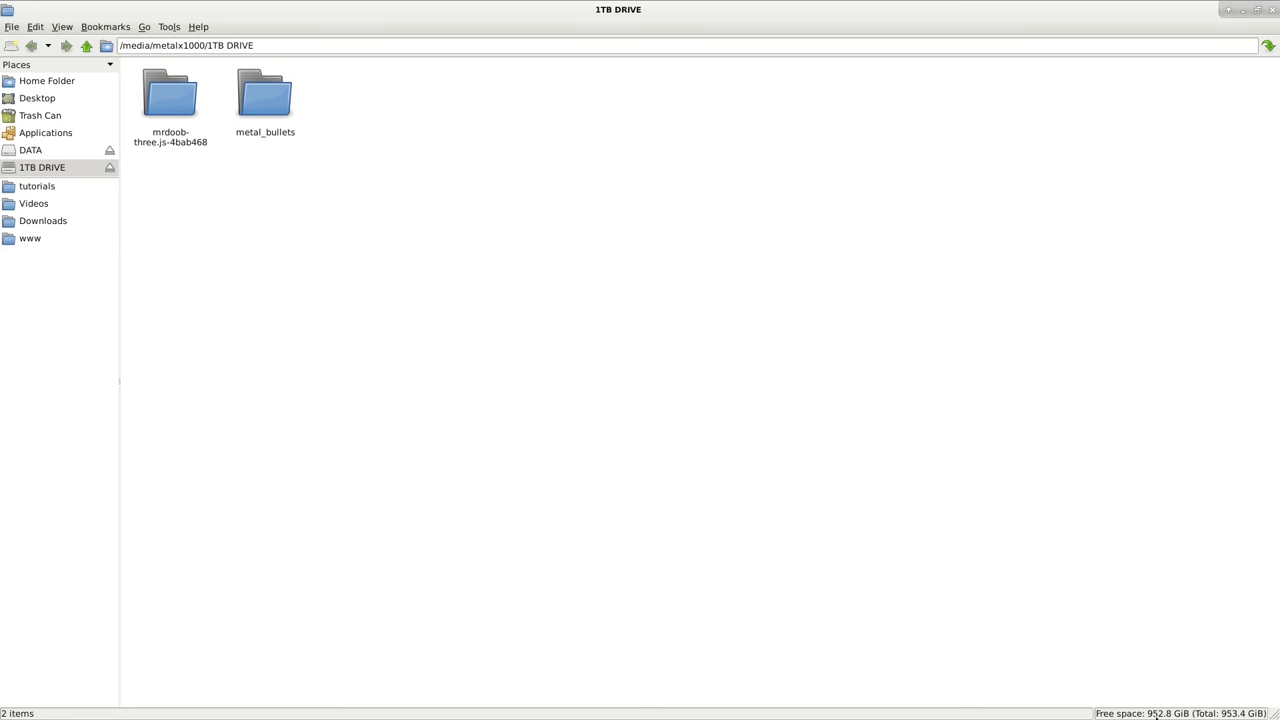
{"action": "mouse_move", "coordinate": [1188, 712]}
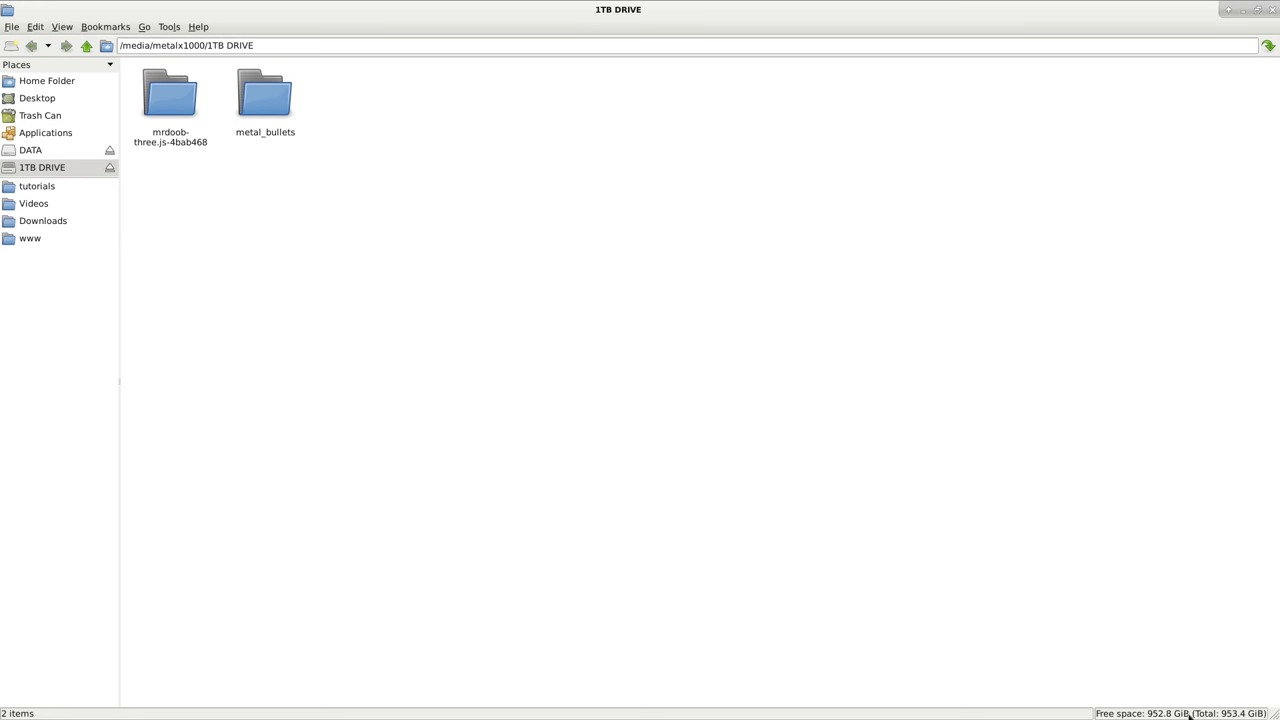
{"action": "mouse_move", "coordinate": [700, 347]}
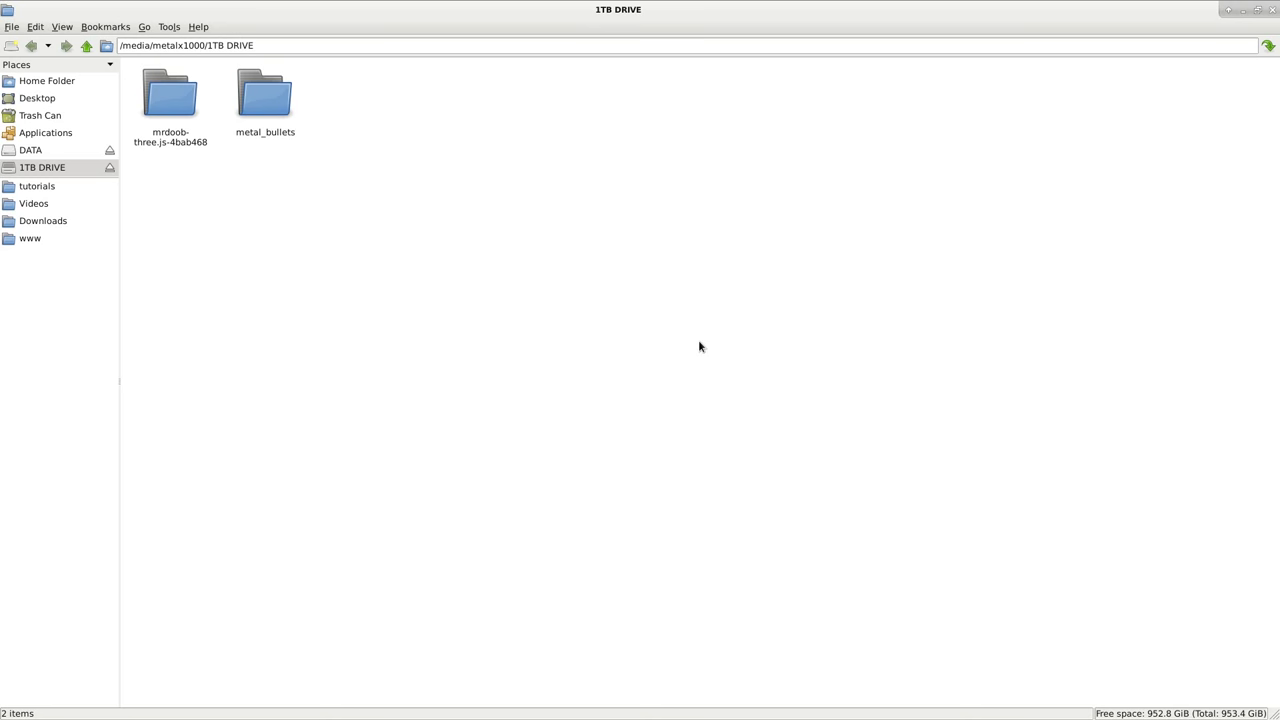
{"action": "mouse_move", "coordinate": [320, 281]}
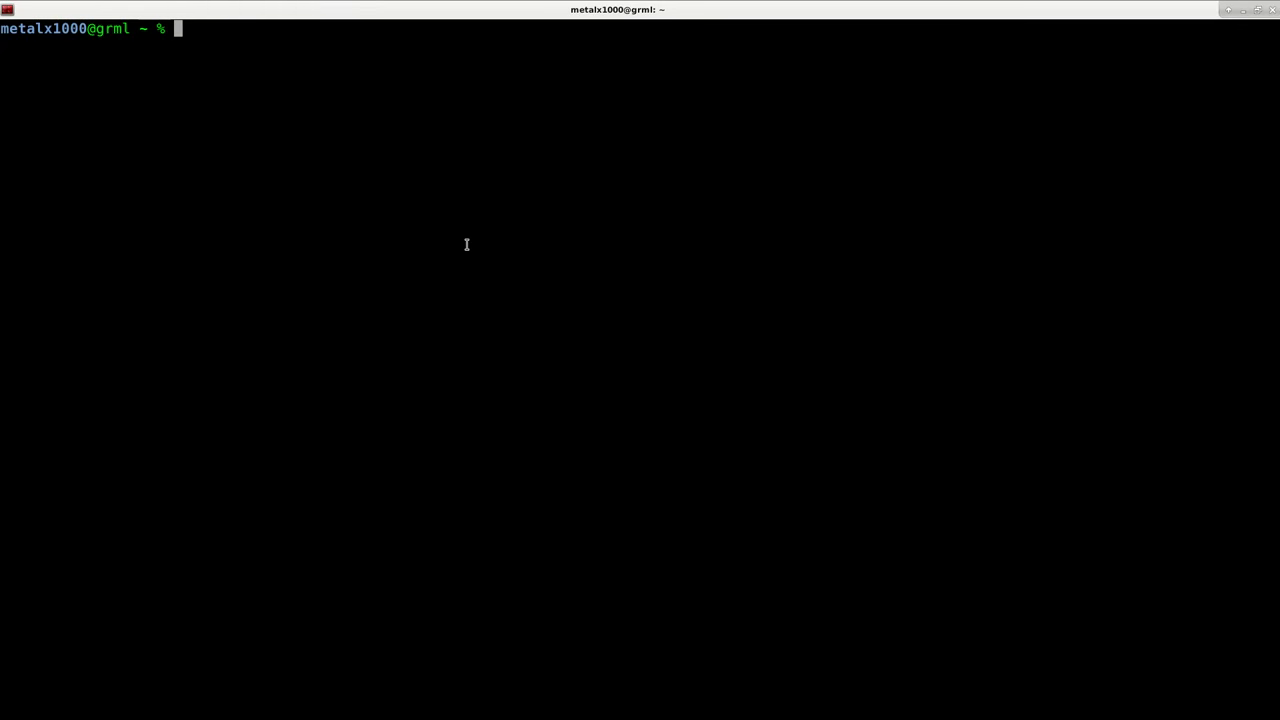
Step: Run mount, df and df -h to see /dev/sdc1 as vfat, about 954G
{"action": "type", "text": "mount"}
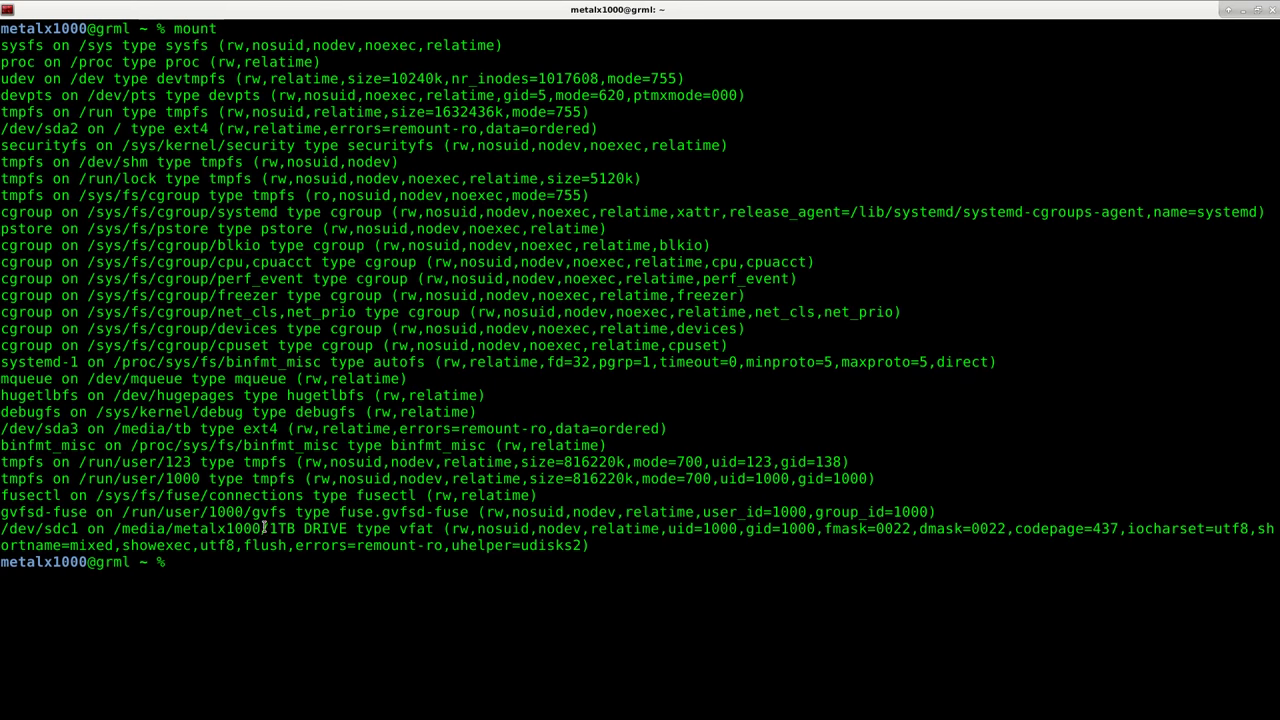
{"action": "double_click", "coordinate": [305, 528]}
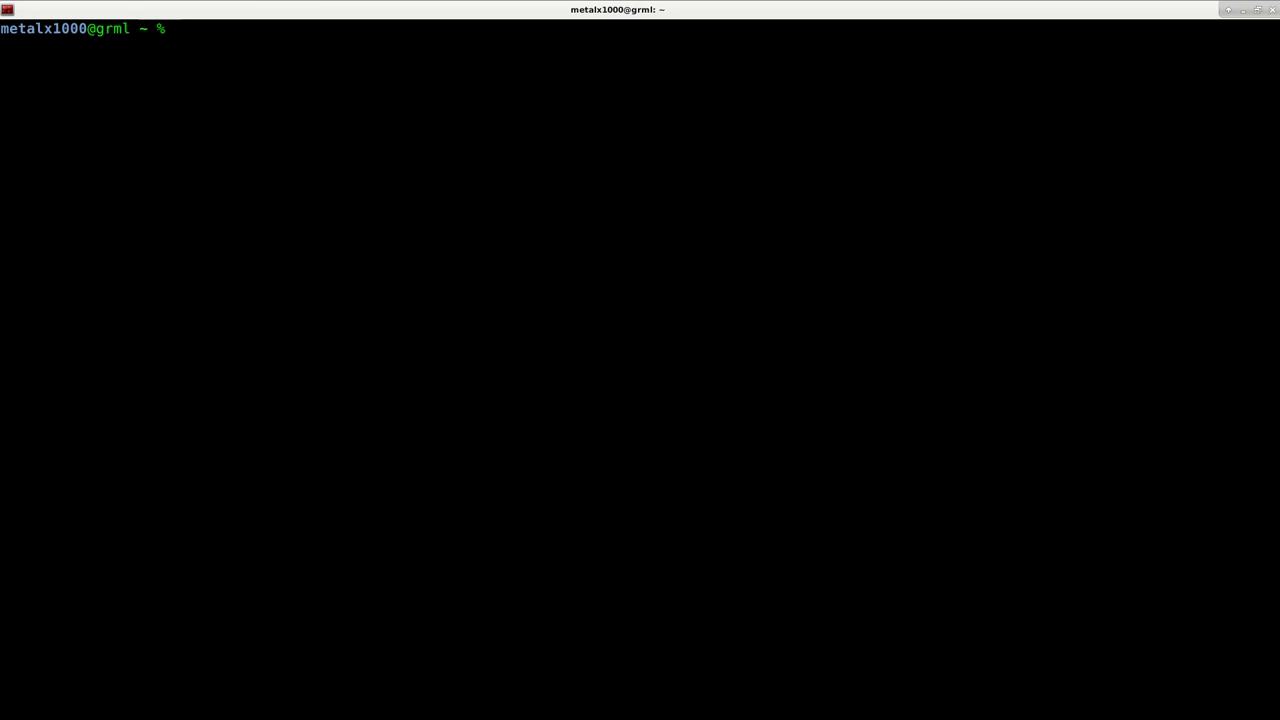
{"action": "type", "text": "df"}
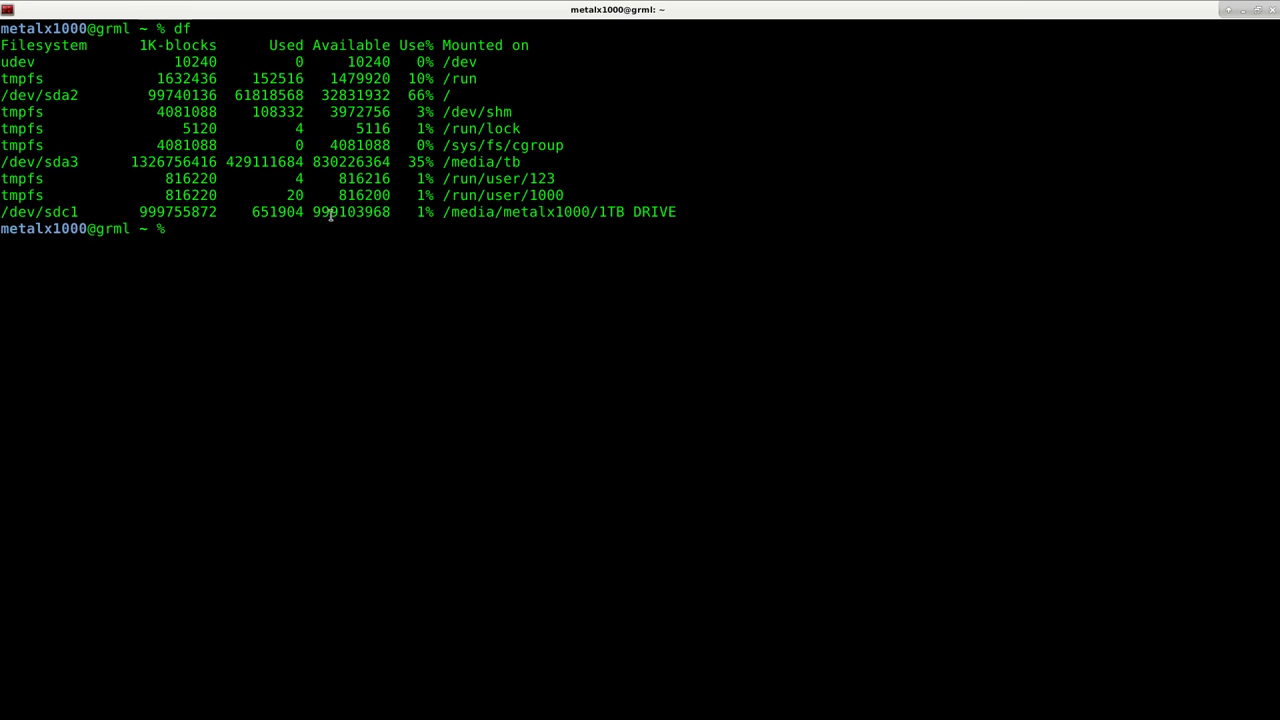
{"action": "type", "text": "df -h"}
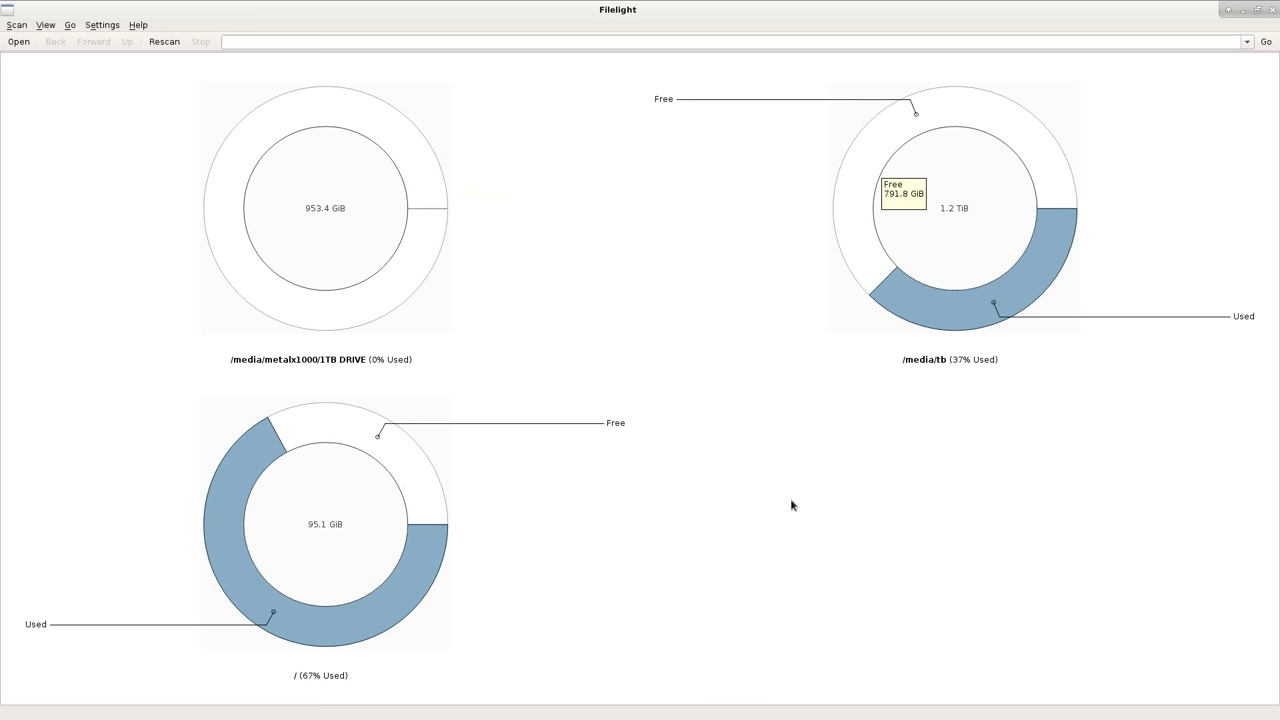
{"action": "mouse_move", "coordinate": [725, 510]}
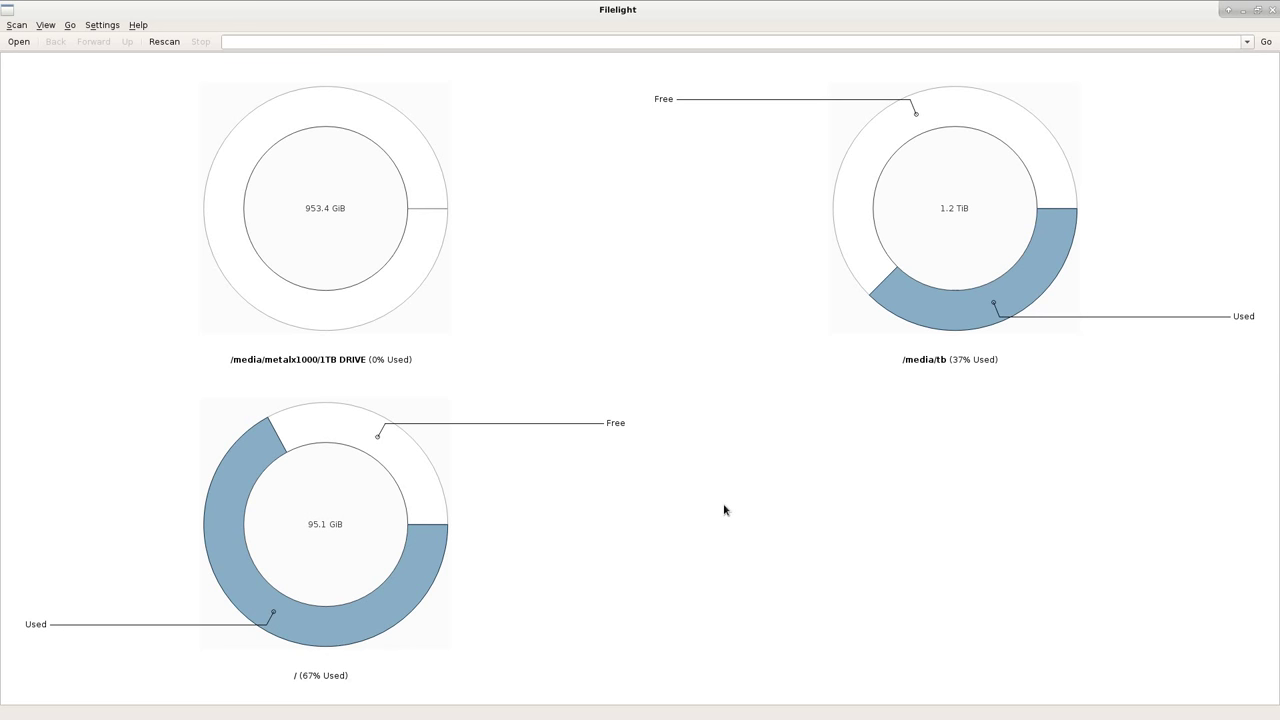
{"action": "mouse_move", "coordinate": [330, 210]}
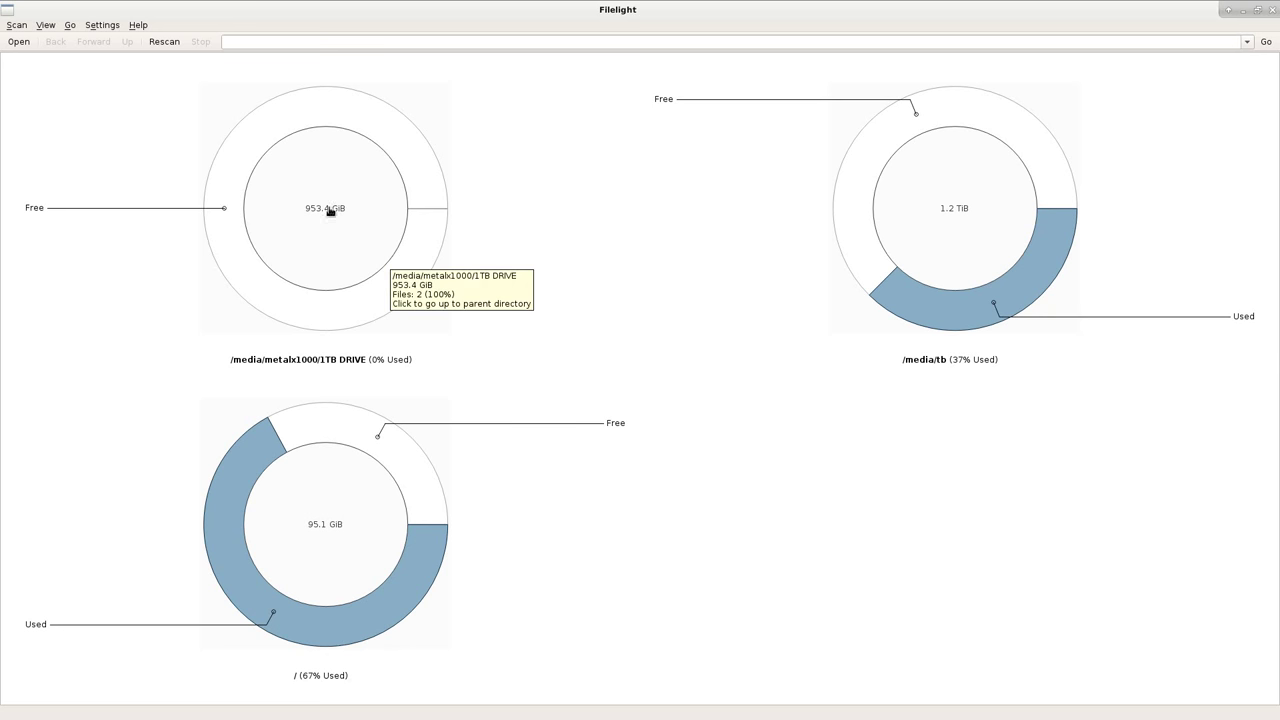
{"action": "mouse_move", "coordinate": [328, 369]}
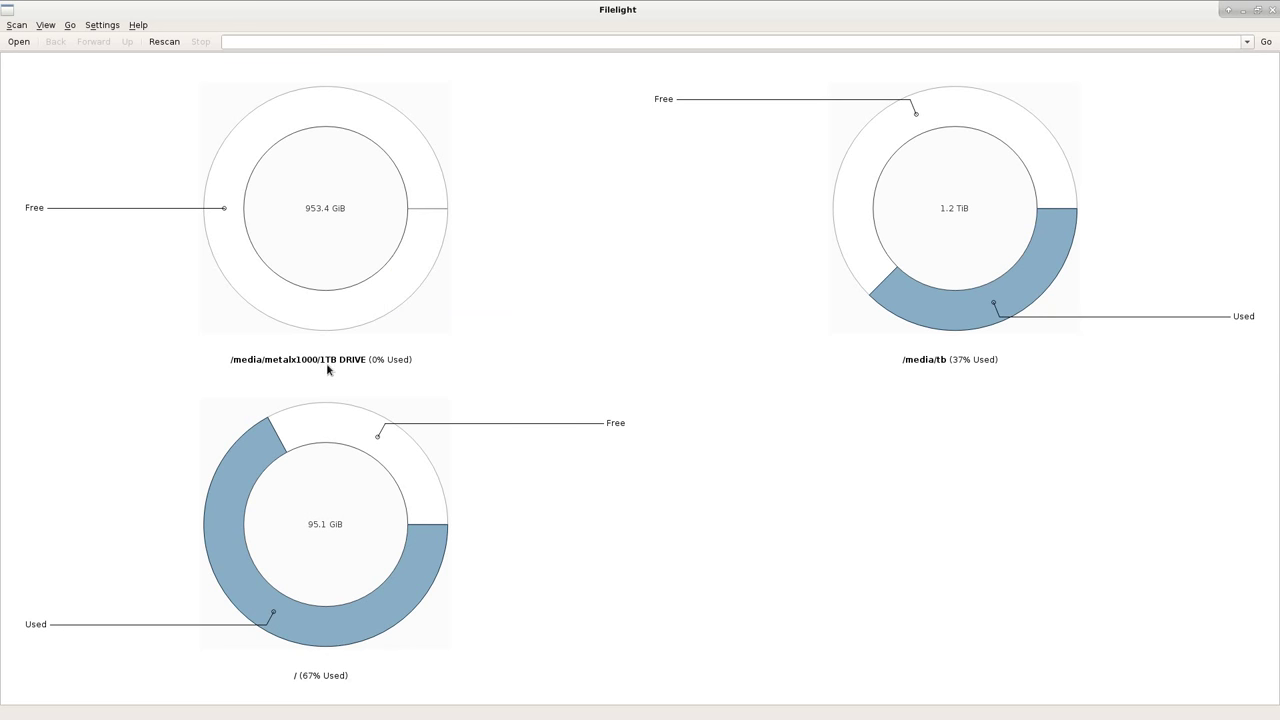
{"action": "mouse_move", "coordinate": [310, 217]}
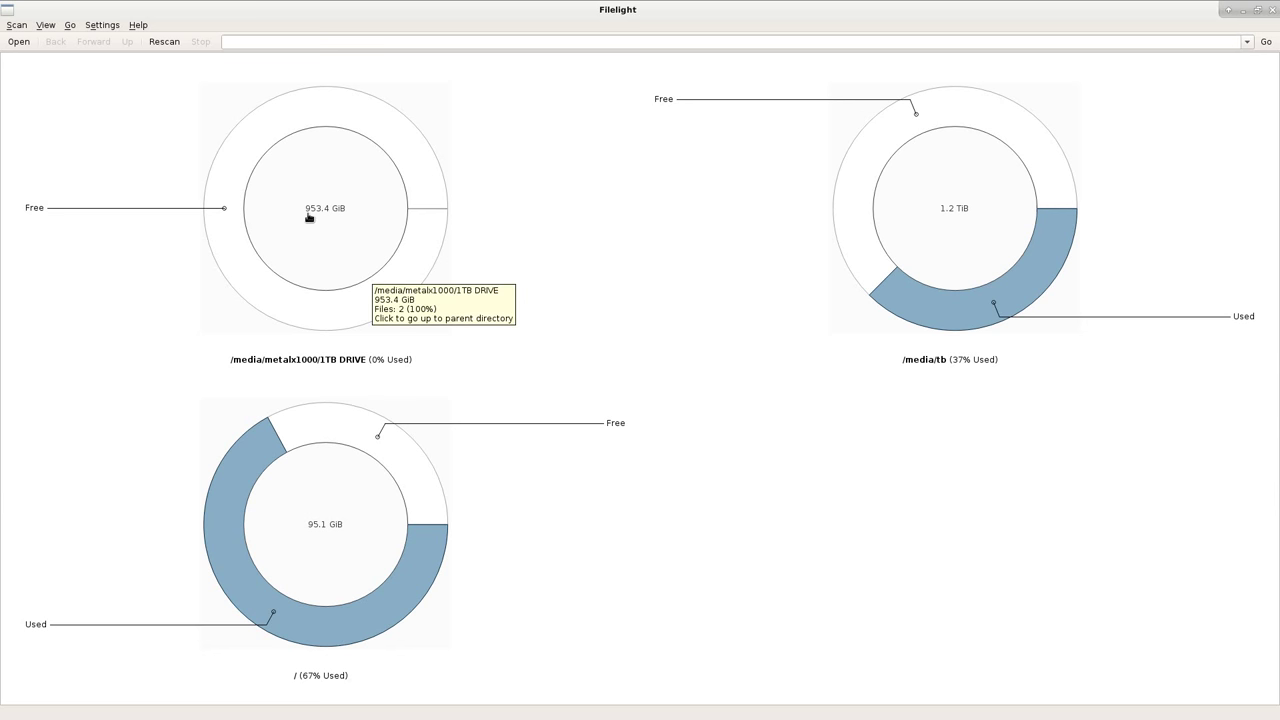
{"action": "mouse_move", "coordinate": [329, 218]}
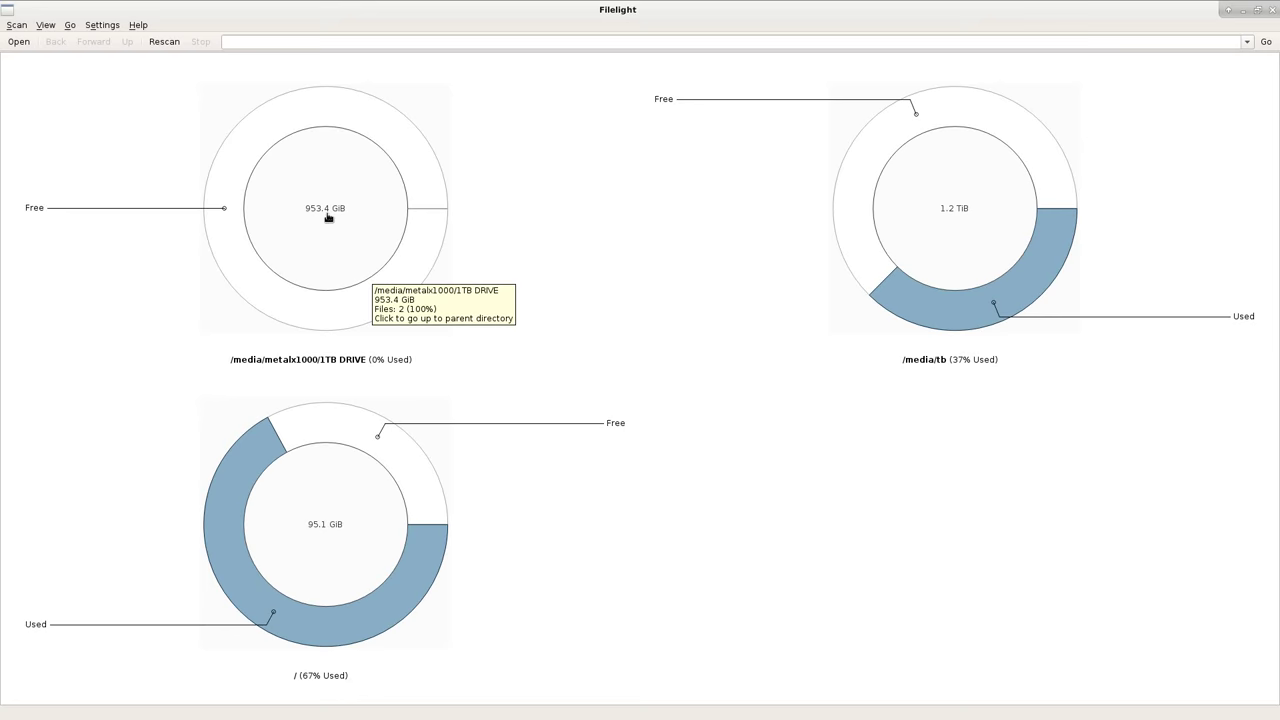
Step: Scan the /media/metalx1000/1TB DRIVE ring, showing 628.0 MiB across 2184 files
{"action": "left_click", "coordinate": [325, 208]}
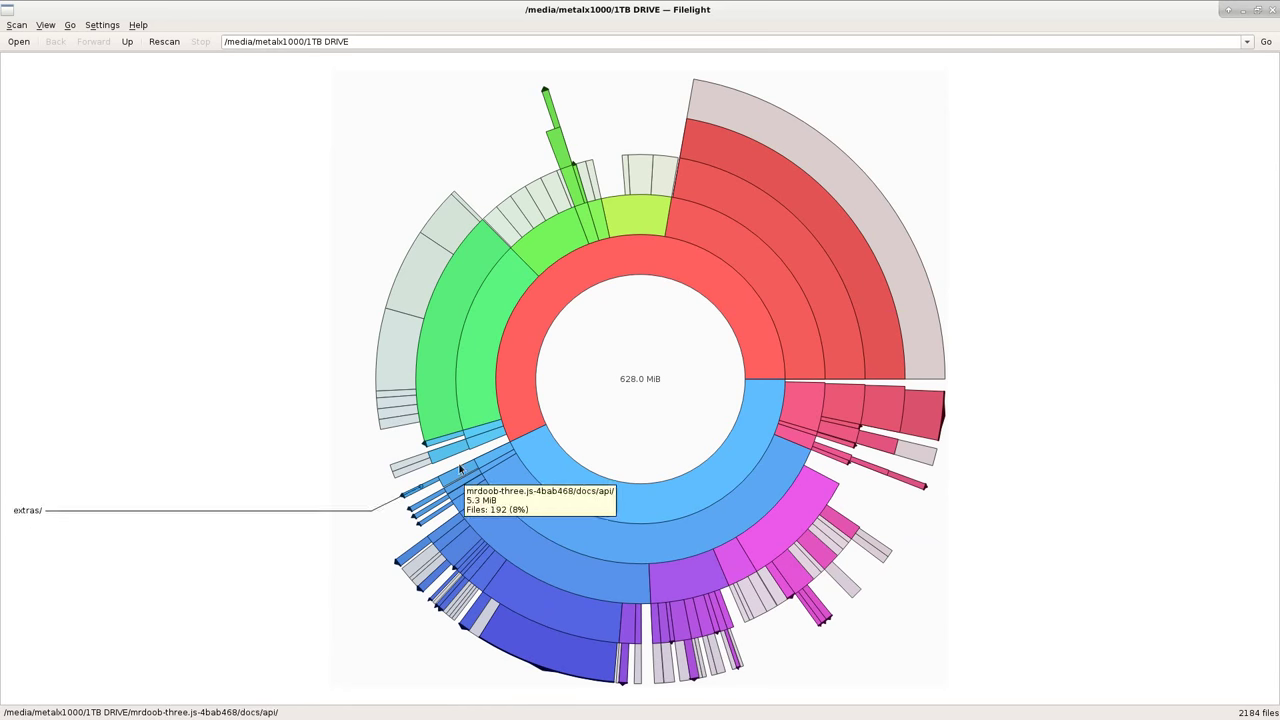
{"action": "mouse_move", "coordinate": [768, 461]}
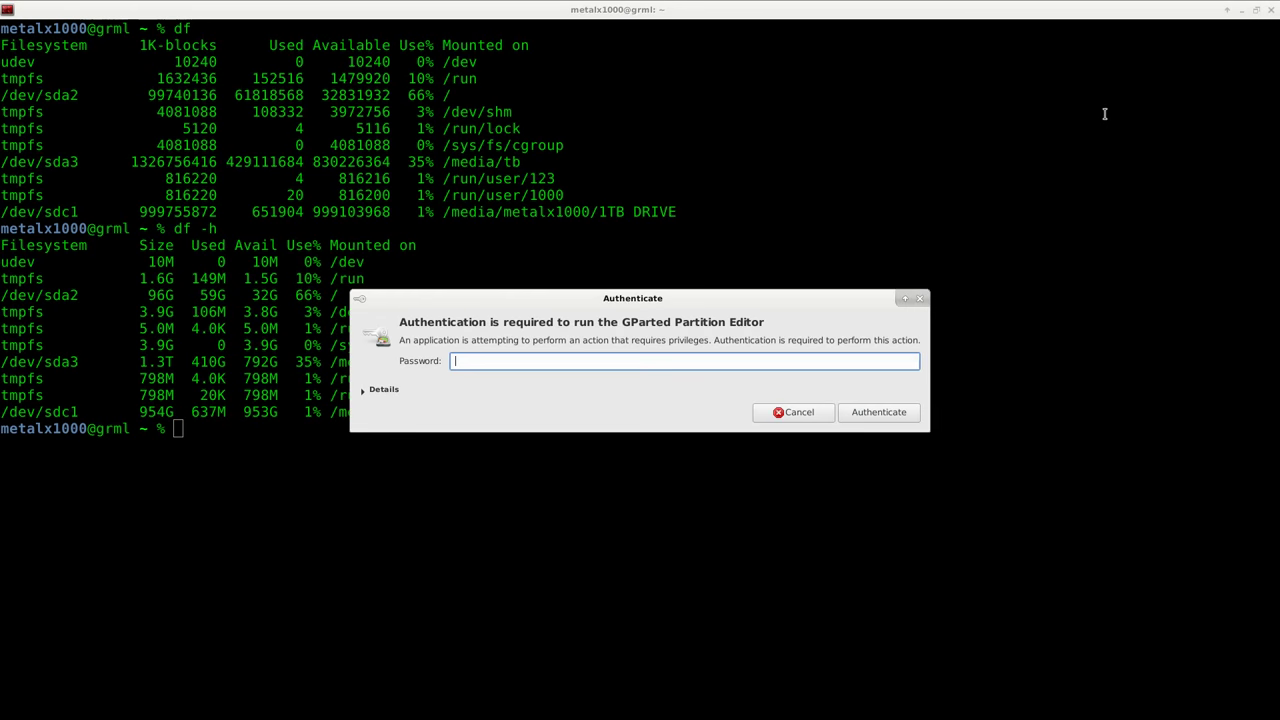
{"action": "type", "text": "password"}
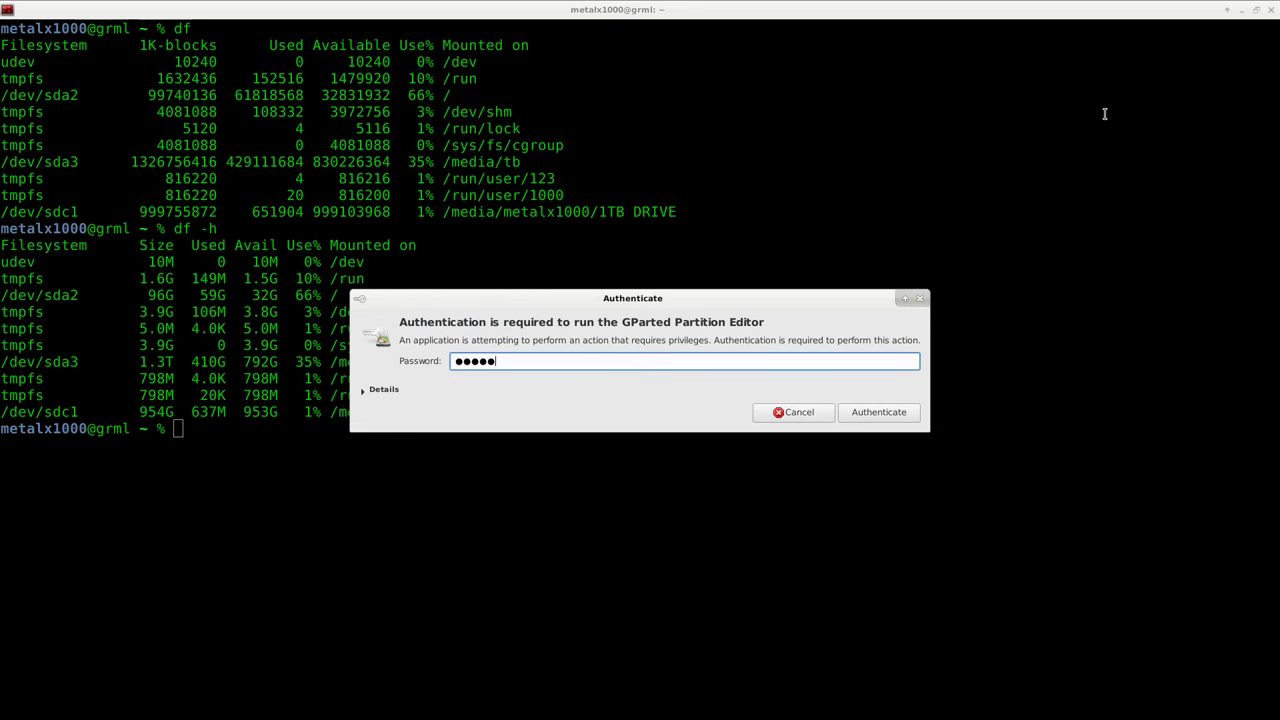
{"action": "left_click", "coordinate": [877, 412]}
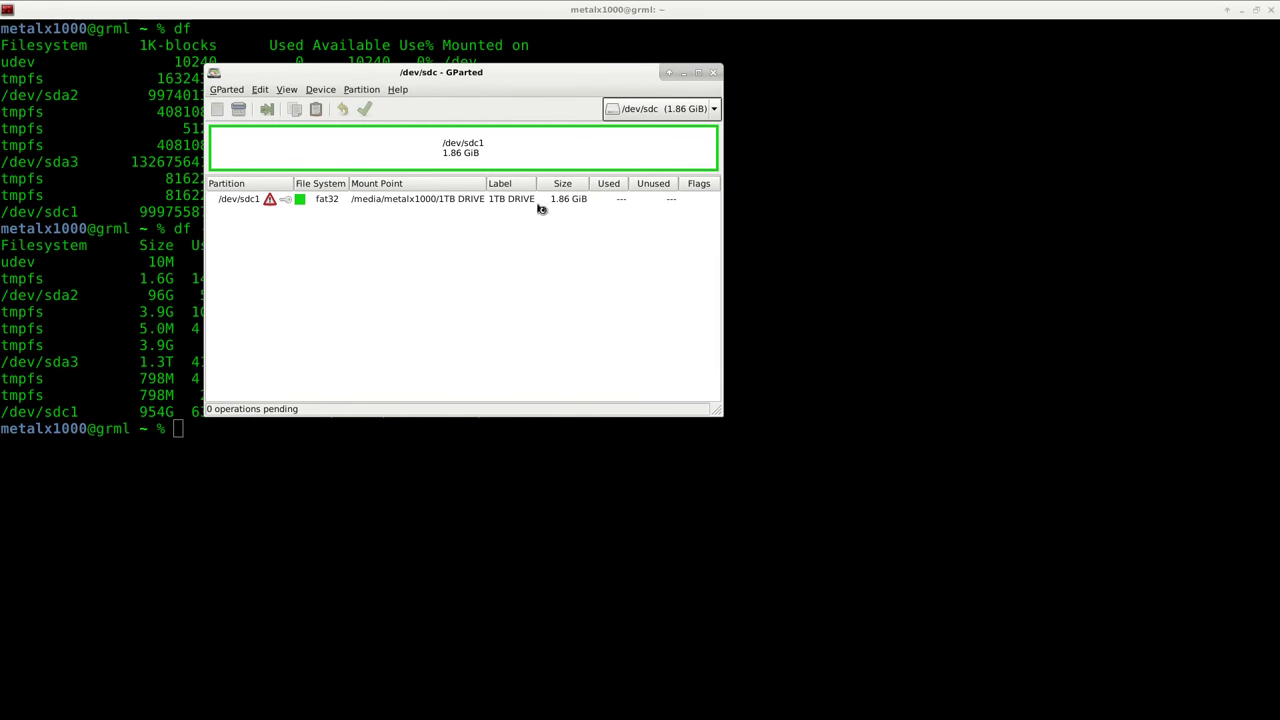
{"action": "mouse_move", "coordinate": [392, 367]}
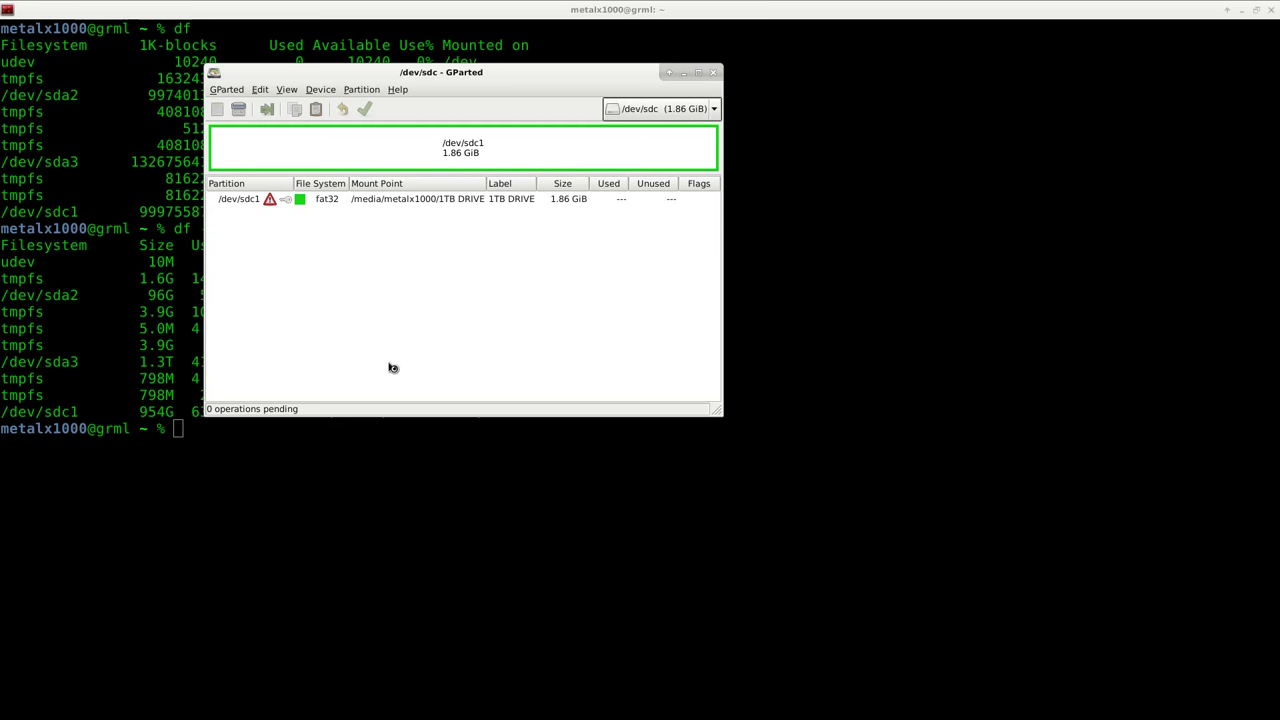
{"action": "mouse_move", "coordinate": [463, 163]}
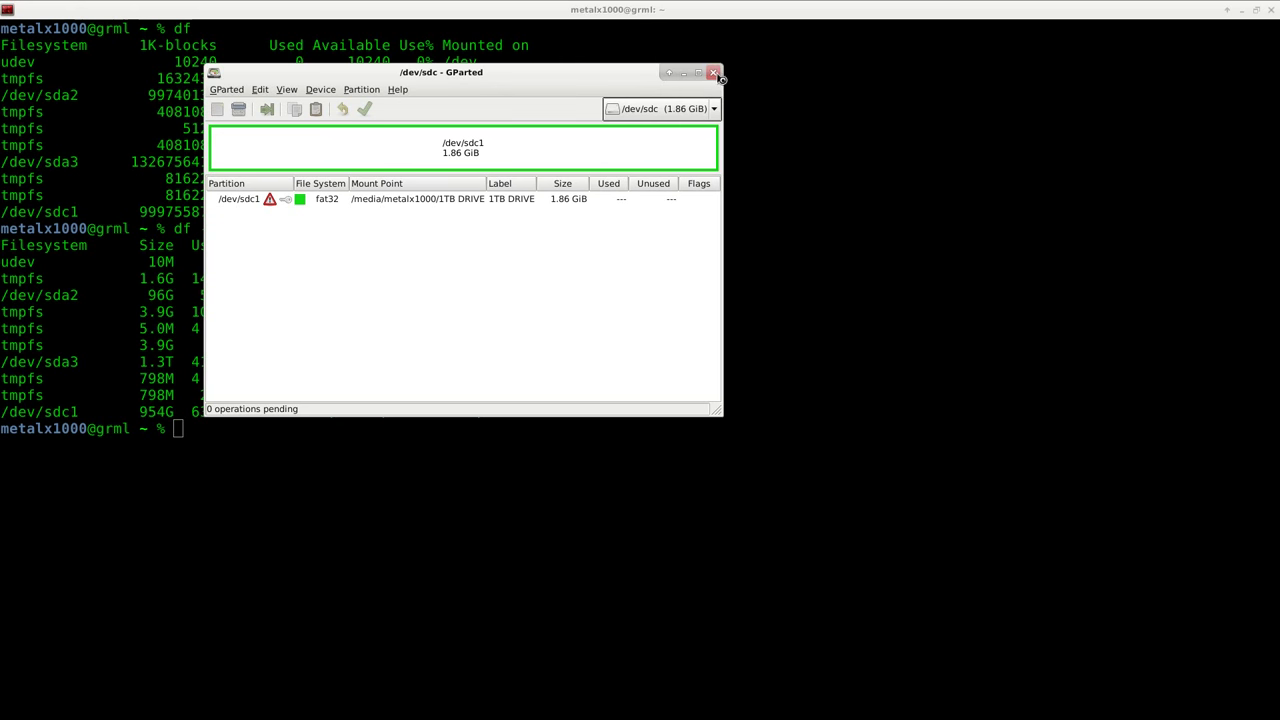
{"action": "left_click", "coordinate": [714, 72]}
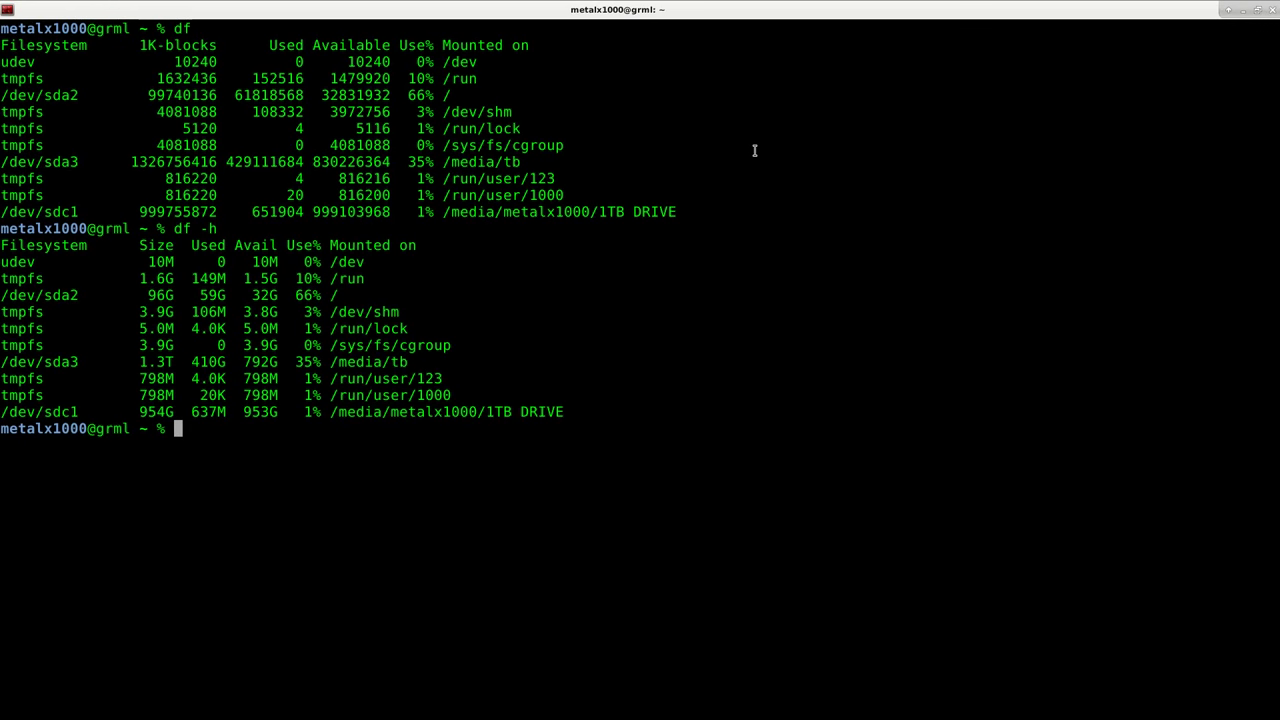
Step: Print /dev/sdc's partition table with sudo fdisk, showing one 1.9 GiB FAT32 partition, then quit
{"action": "type", "text": "fdisk"}
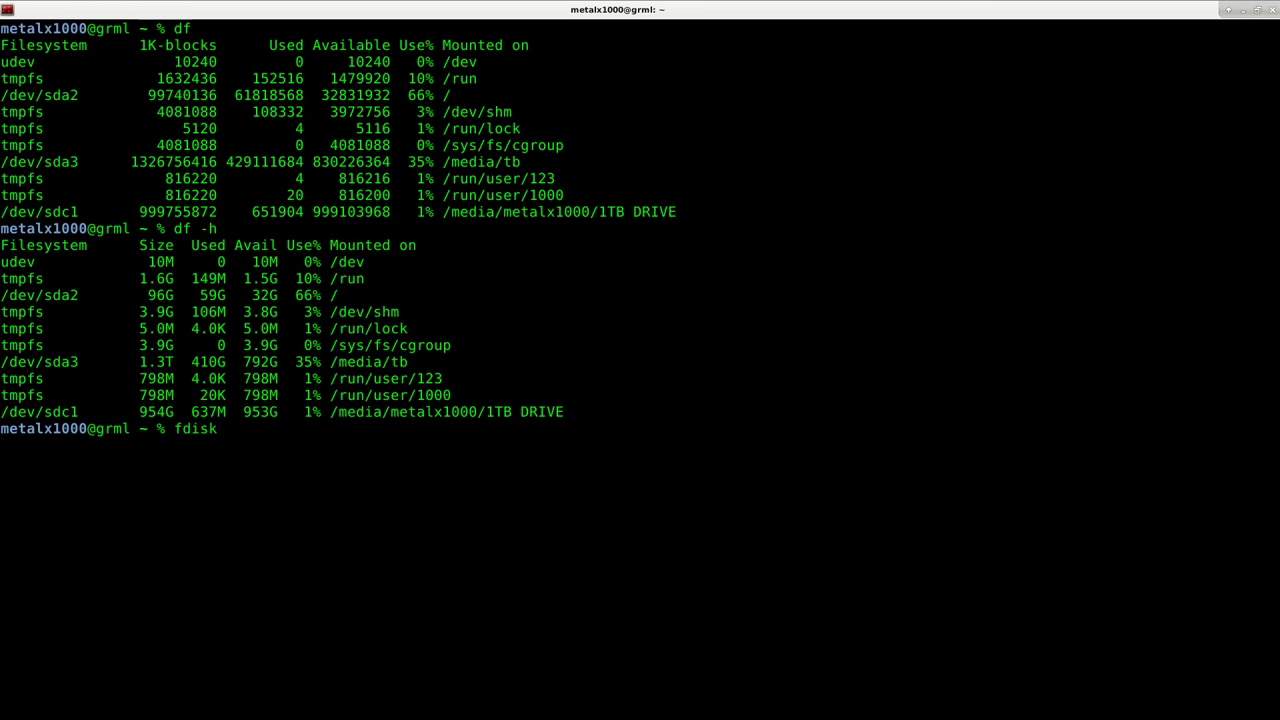
{"action": "type", "text": "/"}
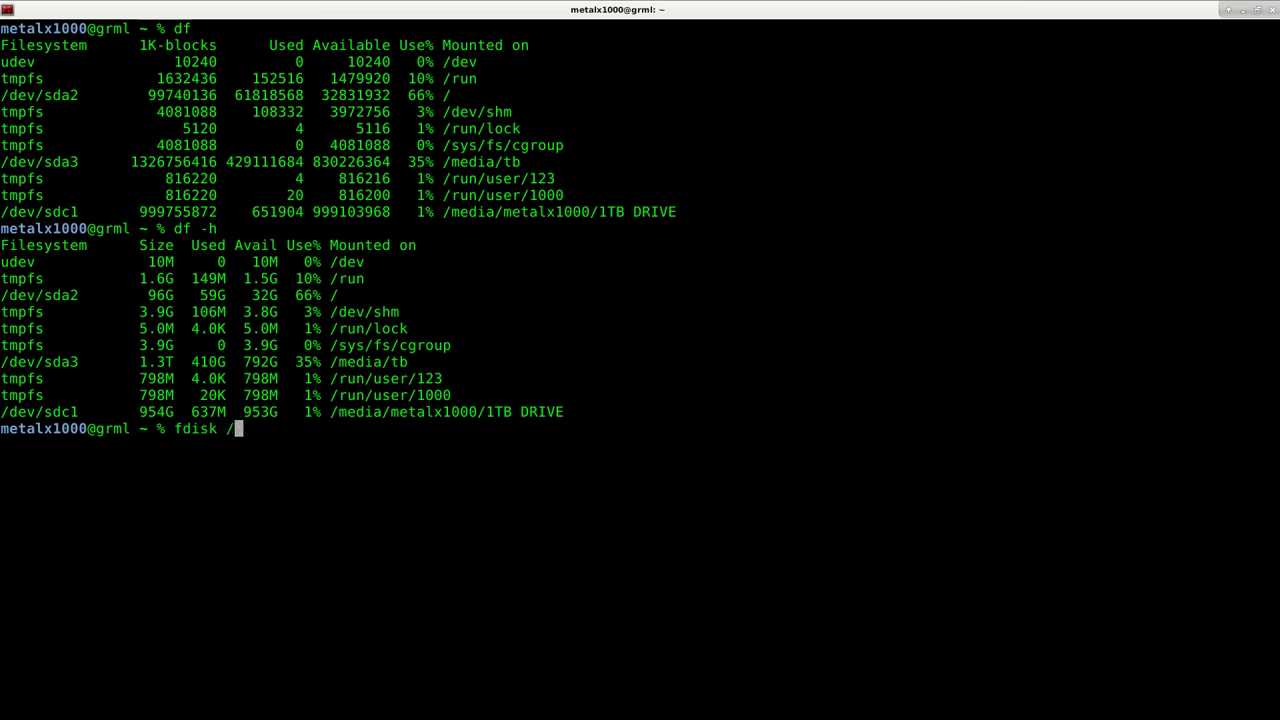
{"action": "type", "text": "dev/sdc1"}
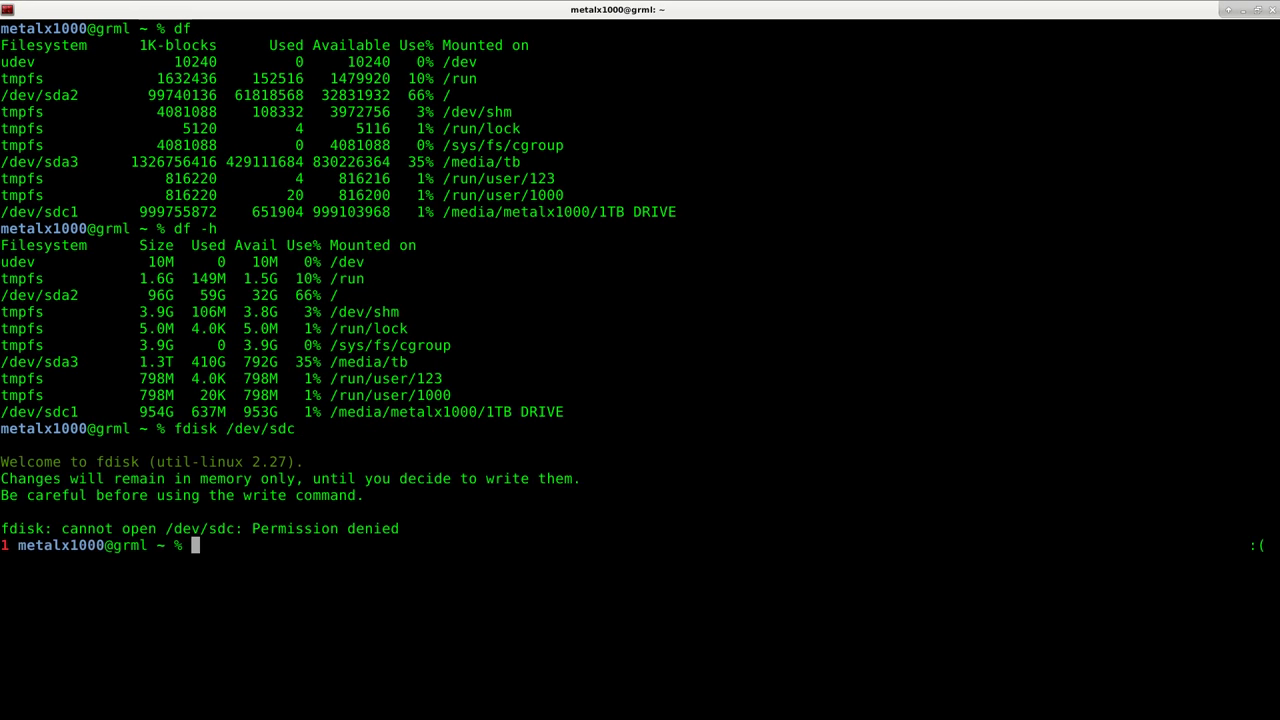
{"action": "type", "text": "sudo fdisk /dev/sdc"}
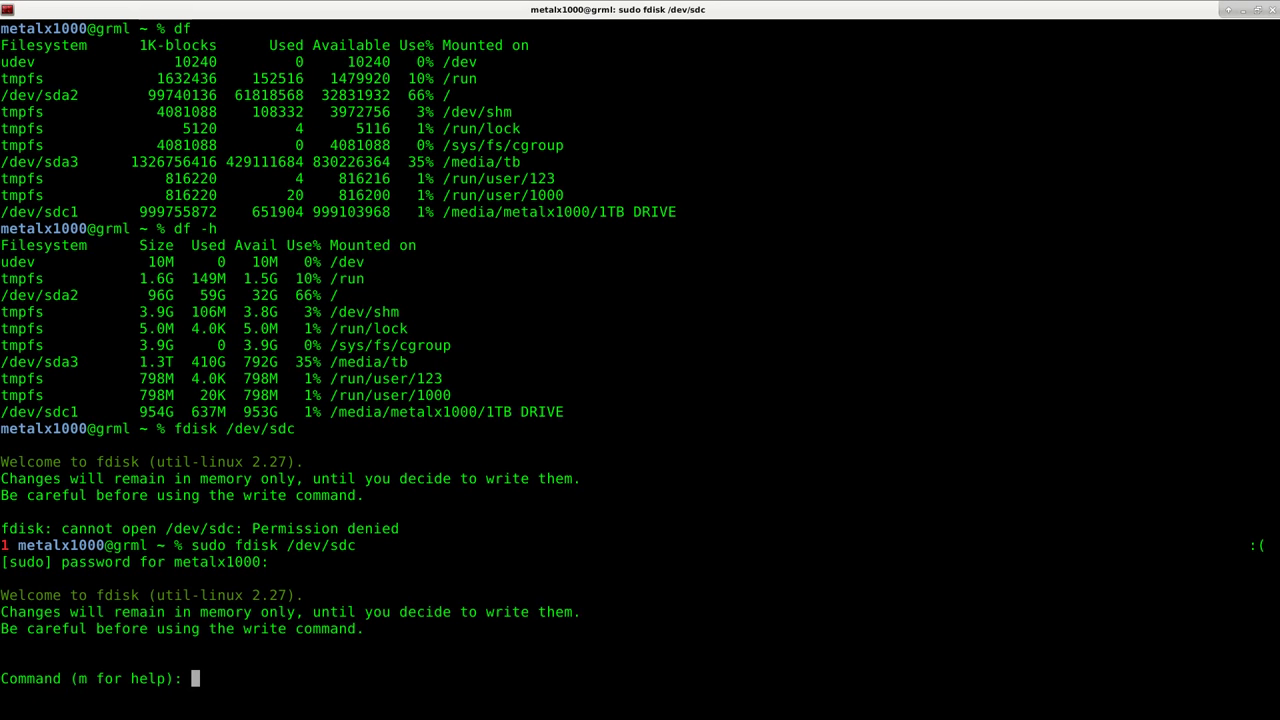
{"action": "type", "text": "p"}
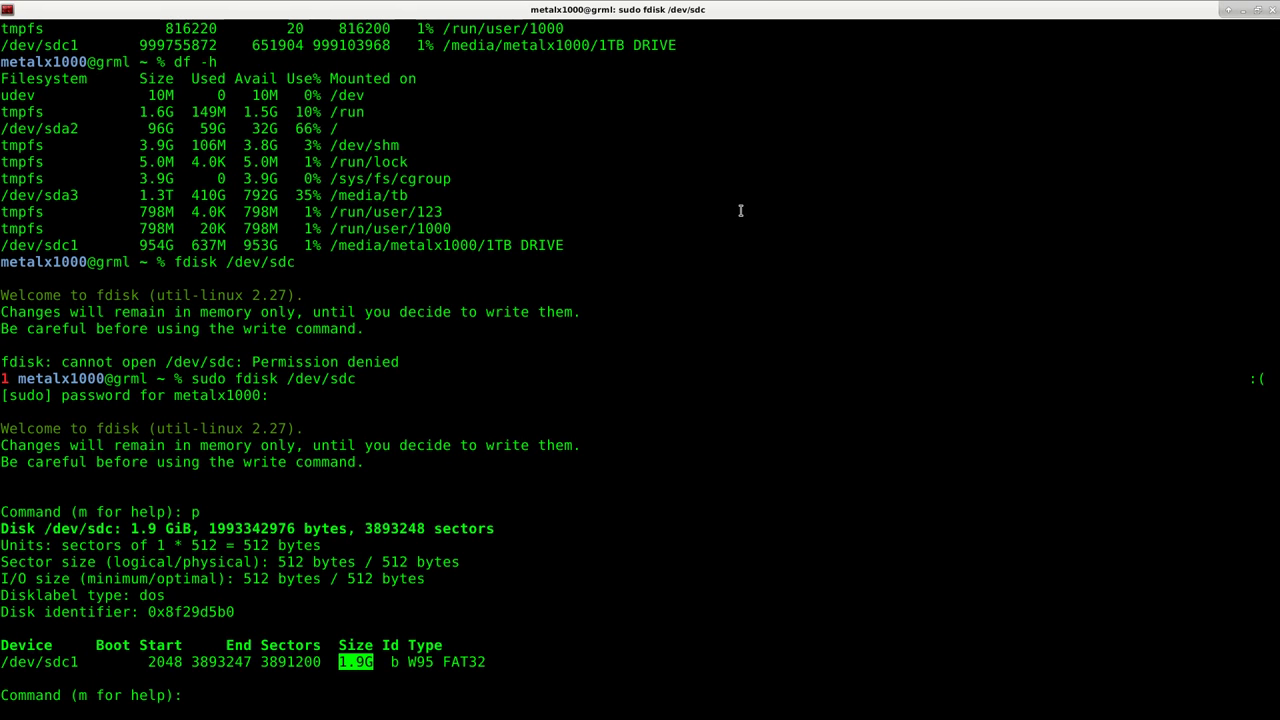
{"action": "type", "text": "q"}
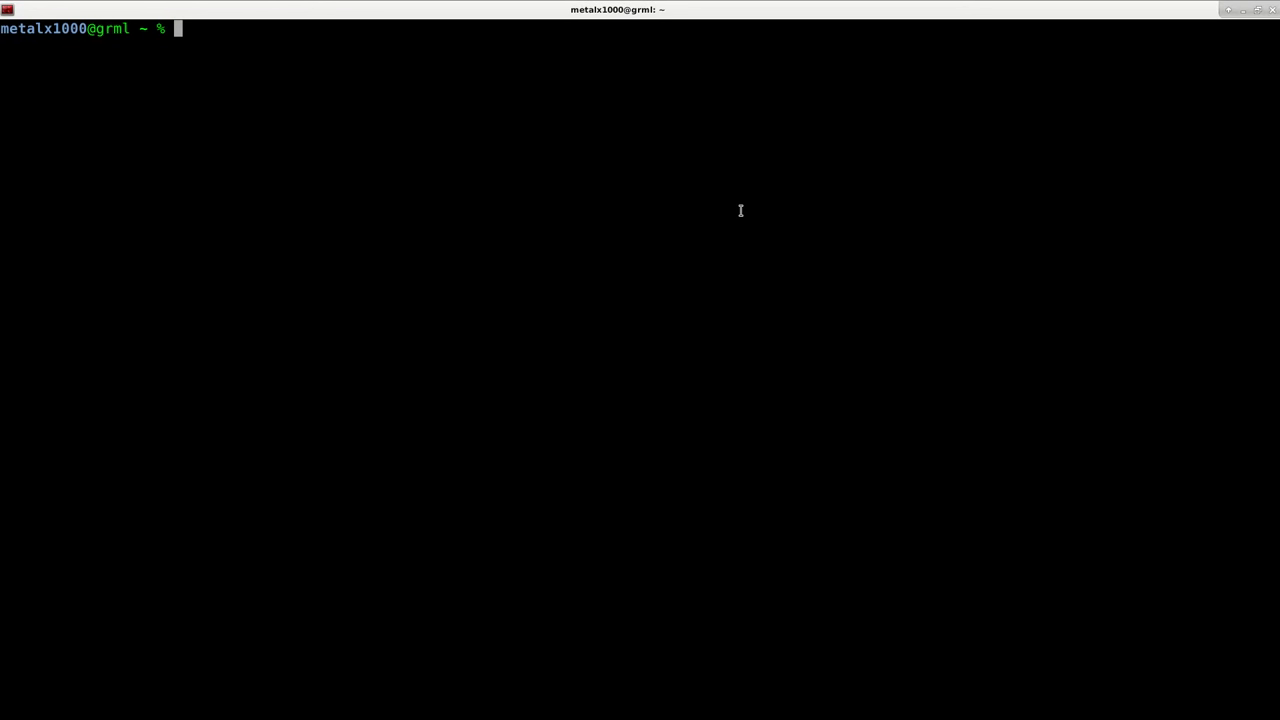
Step: In sudo fdisk /dev/sdc, delete and recreate the primary partition, then list types for W95 FAT32
{"action": "type", "text": "sudo"}
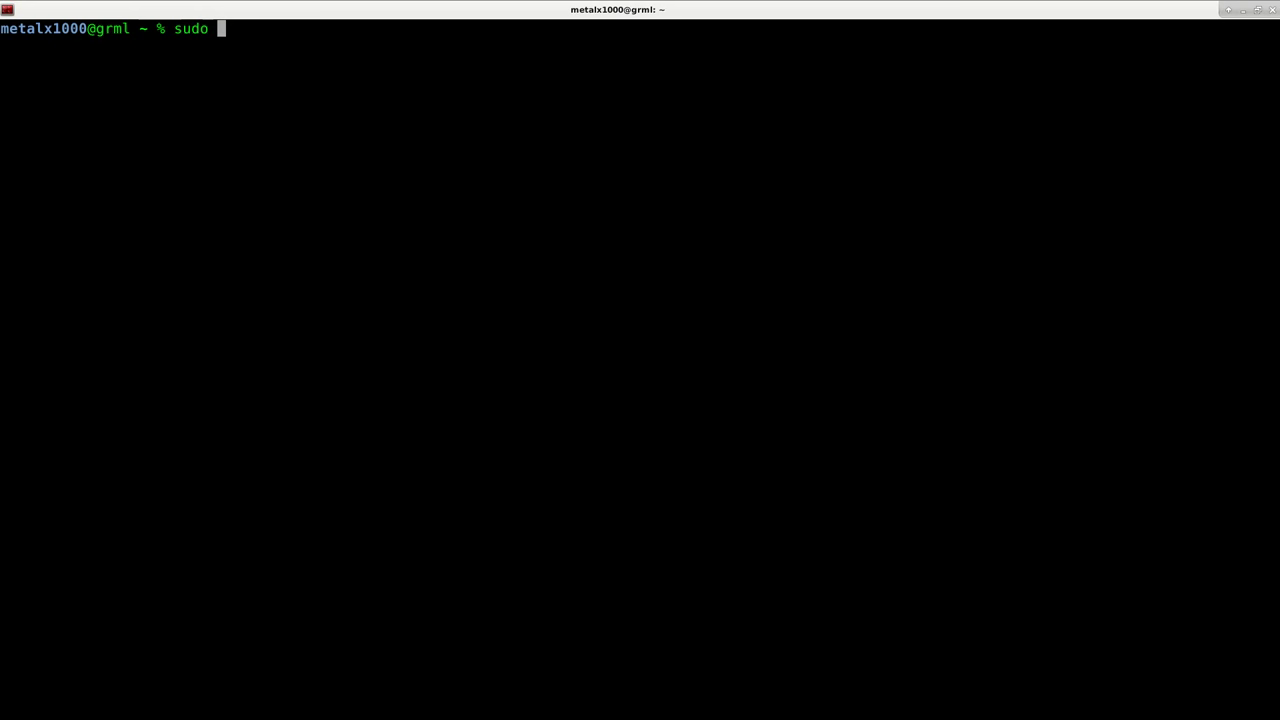
{"action": "type", "text": "fdisk /dev/sdc"}
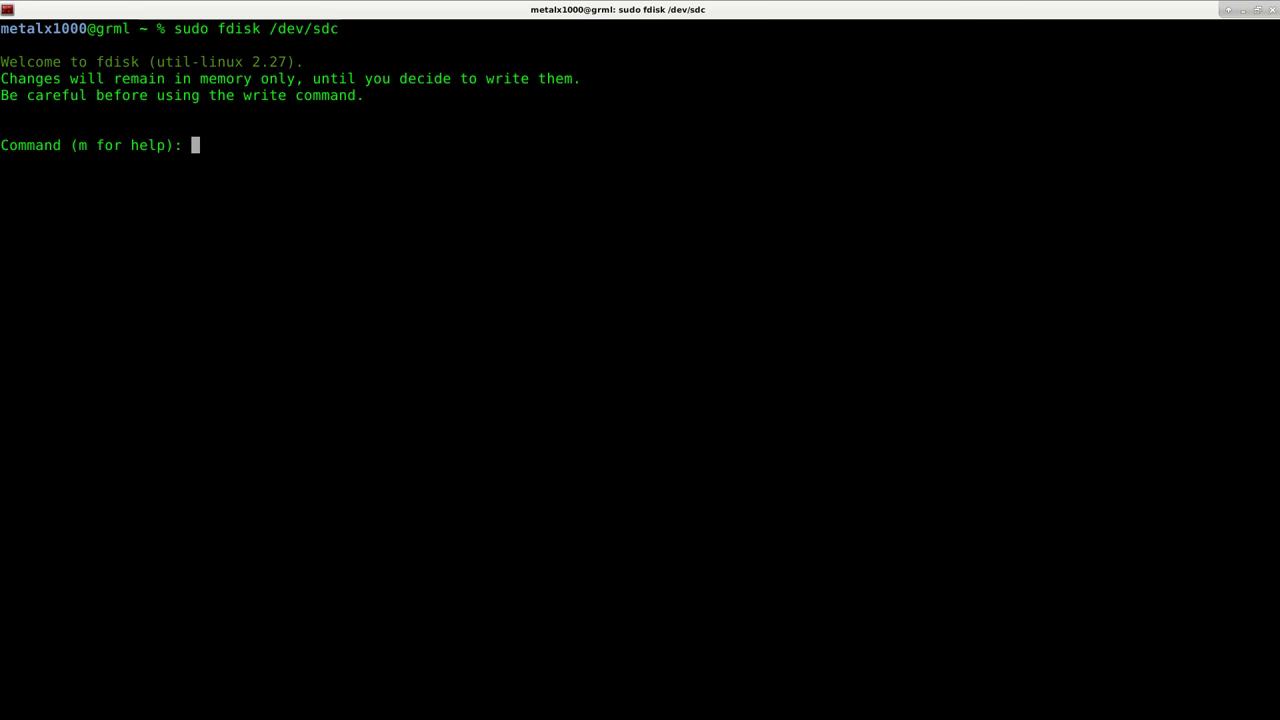
{"action": "type", "text": "d"}
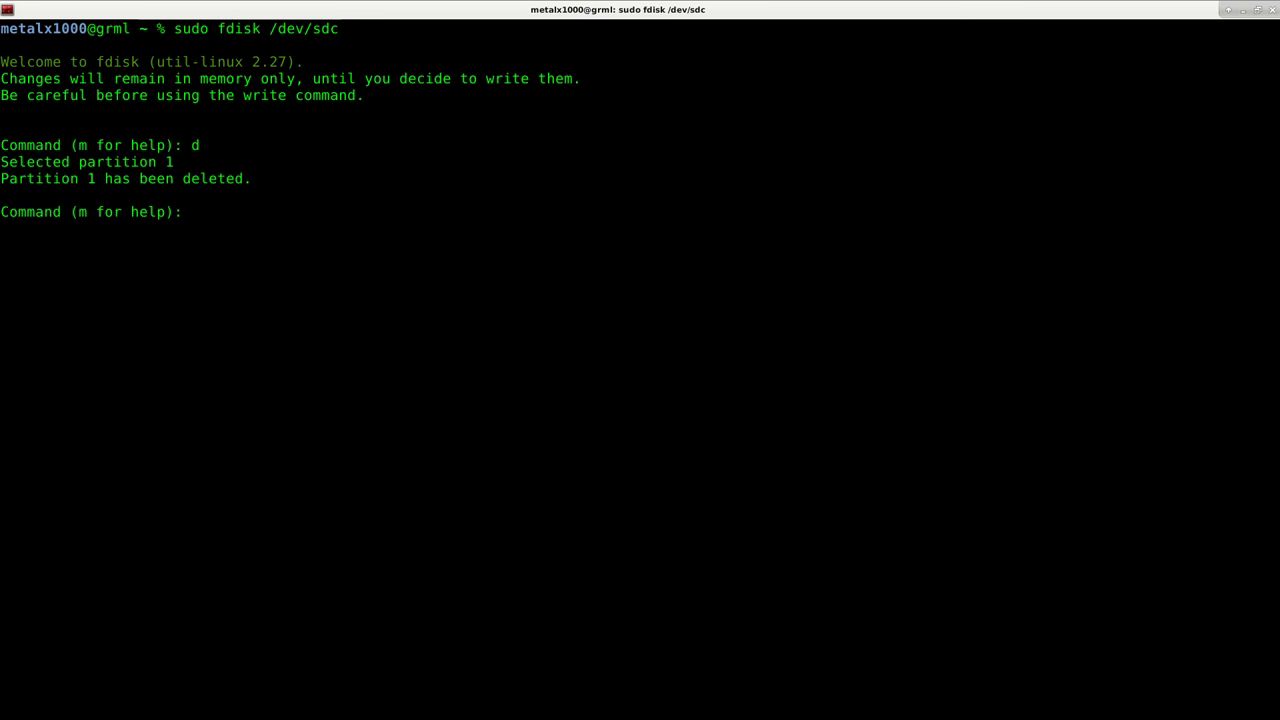
{"action": "type", "text": "n"}
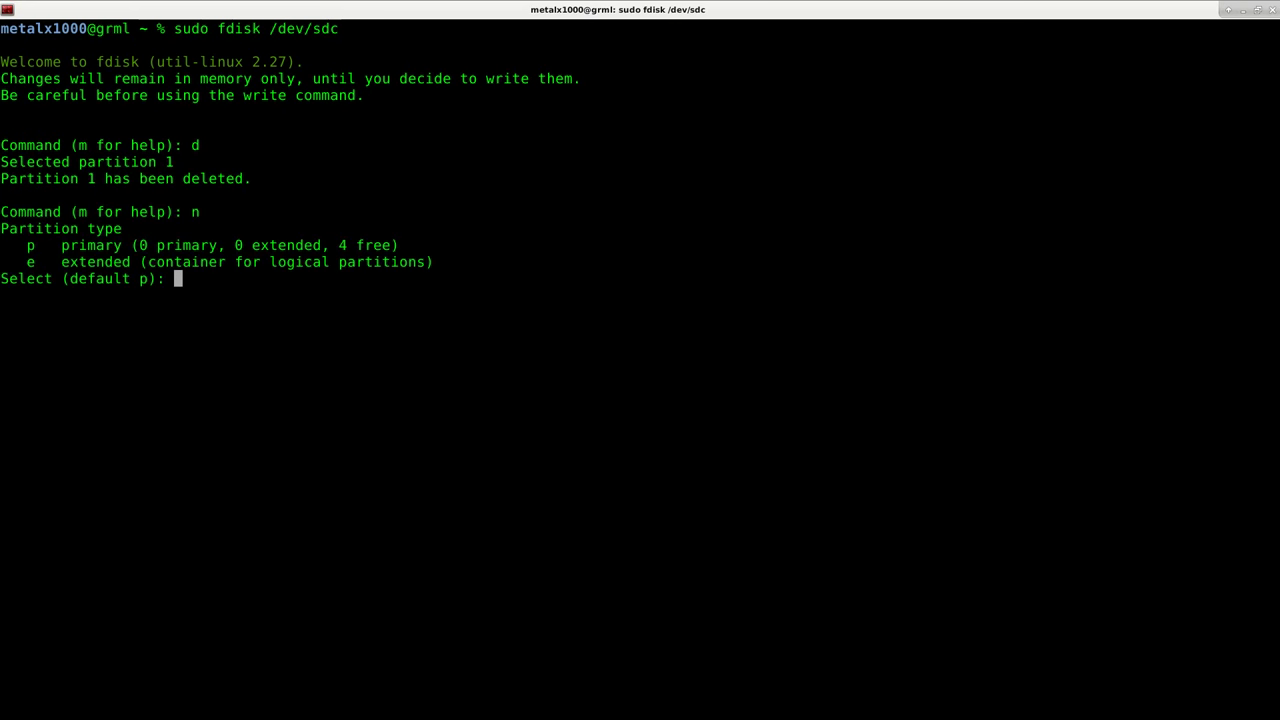
{"action": "type", "text": "p"}
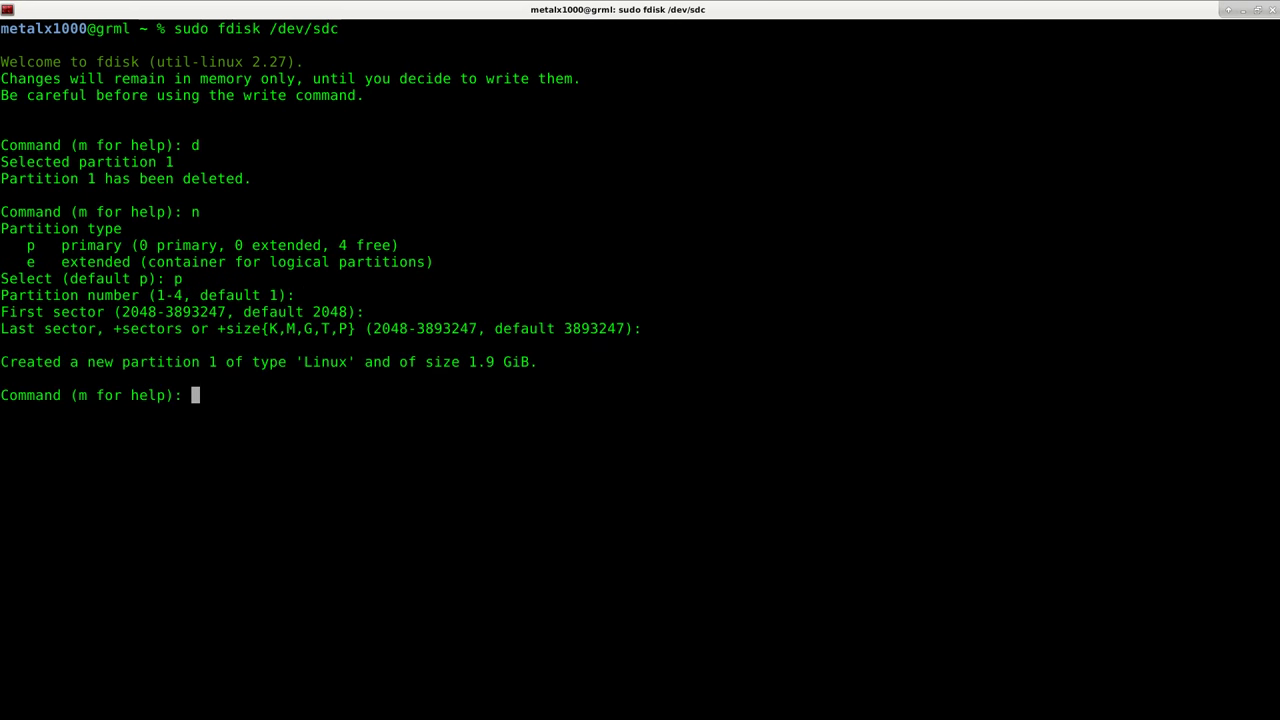
{"action": "type", "text": "t"}
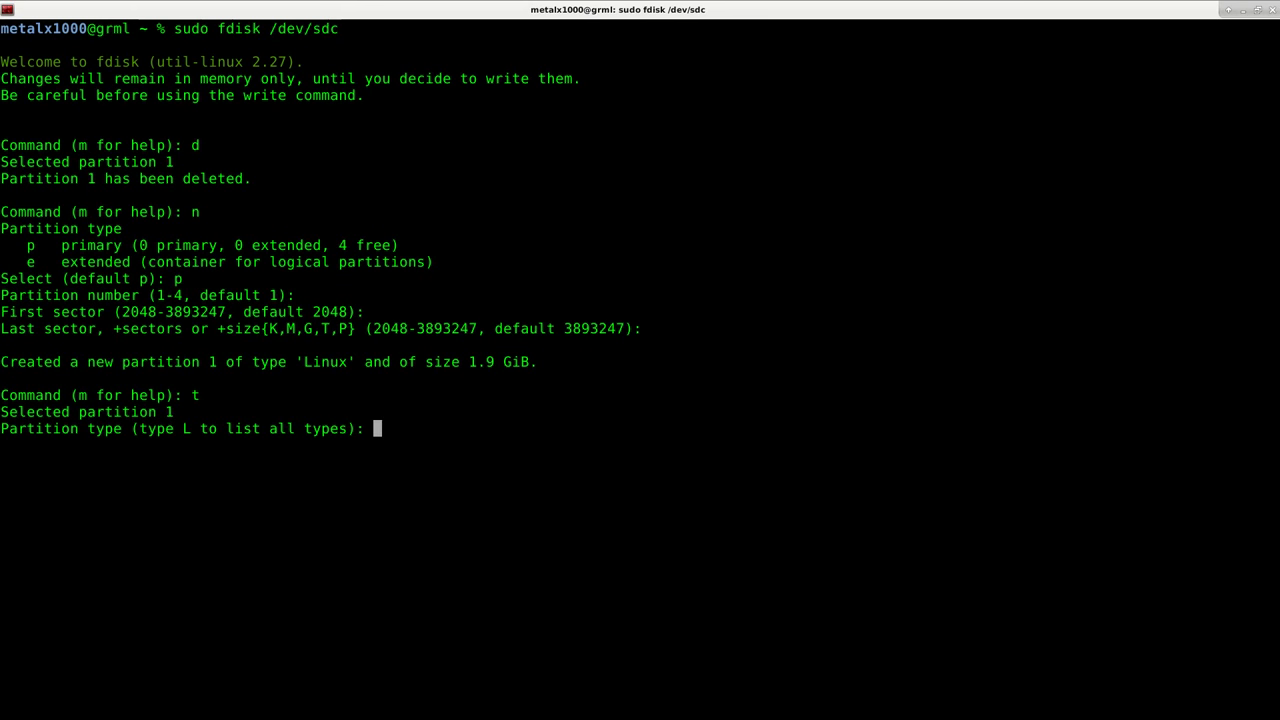
{"action": "type", "text": "l"}
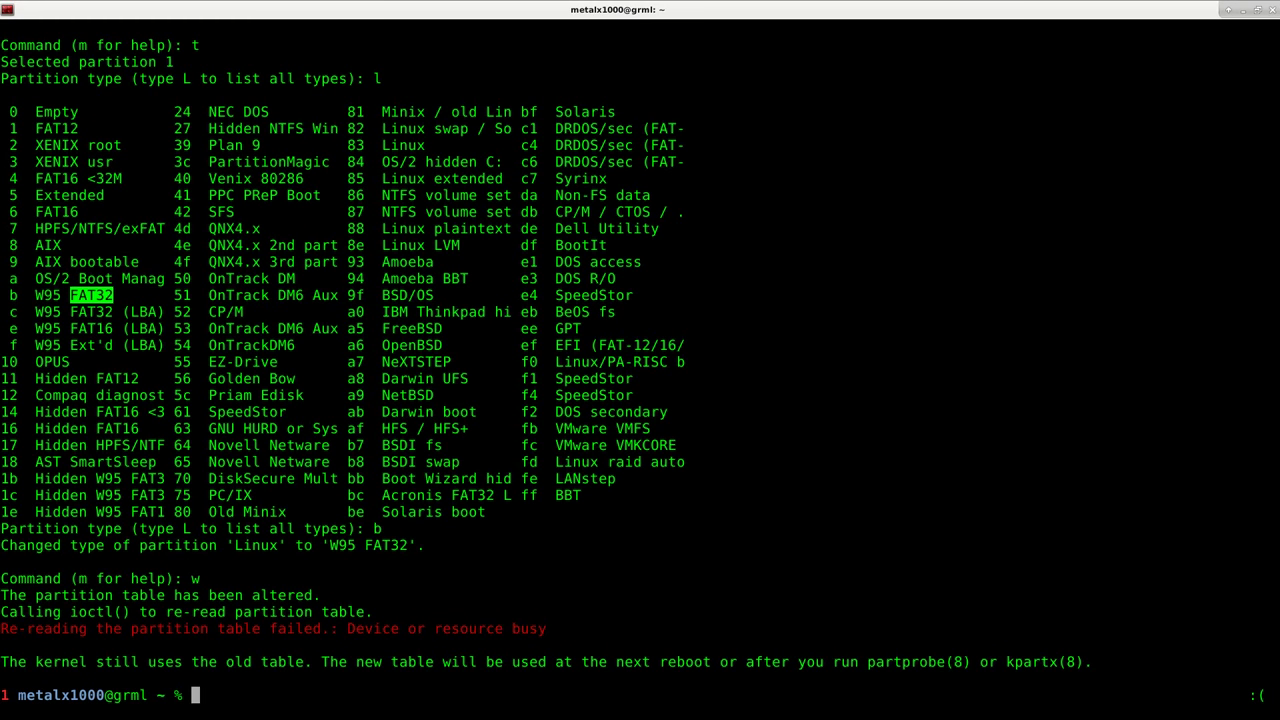
Step: Unmount /dev/sdc1 with sudo umount after fixing the mistyped path, and reopen fdisk on /dev/sdc
{"action": "type", "text": "sudo"}
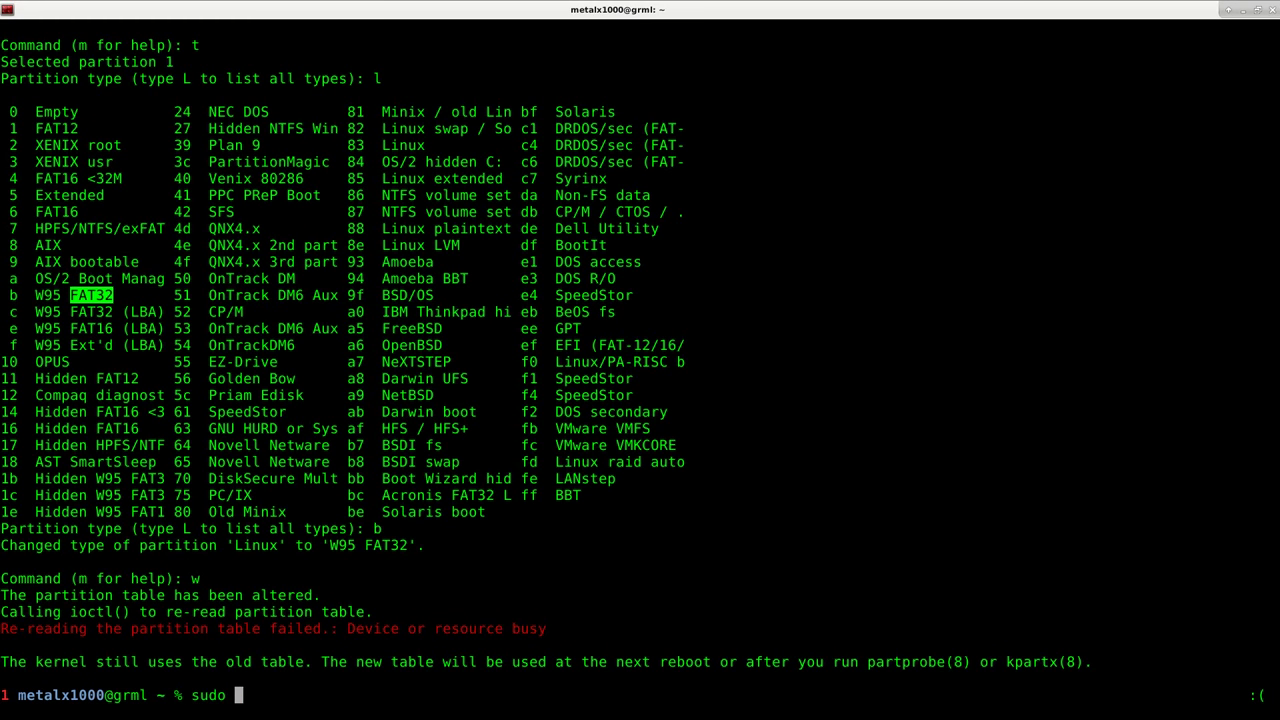
{"action": "type", "text": "umount /dewv/"}
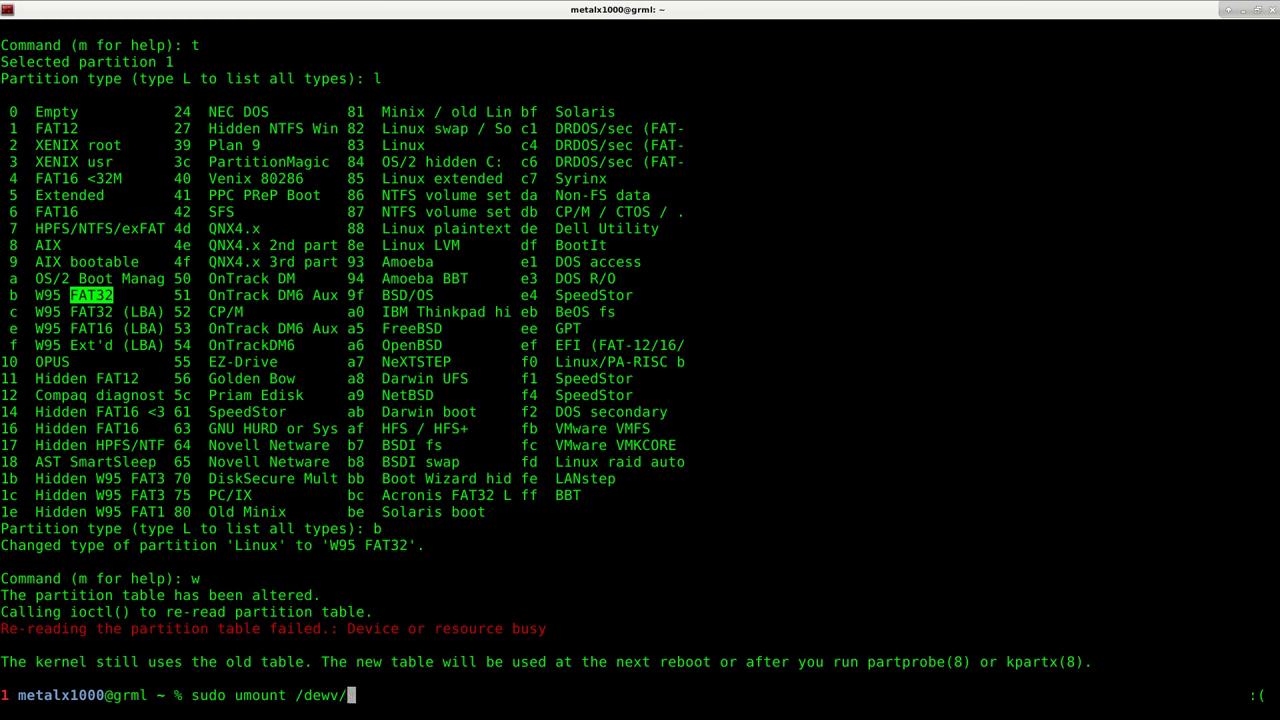
{"action": "type", "text": "sdc1"}
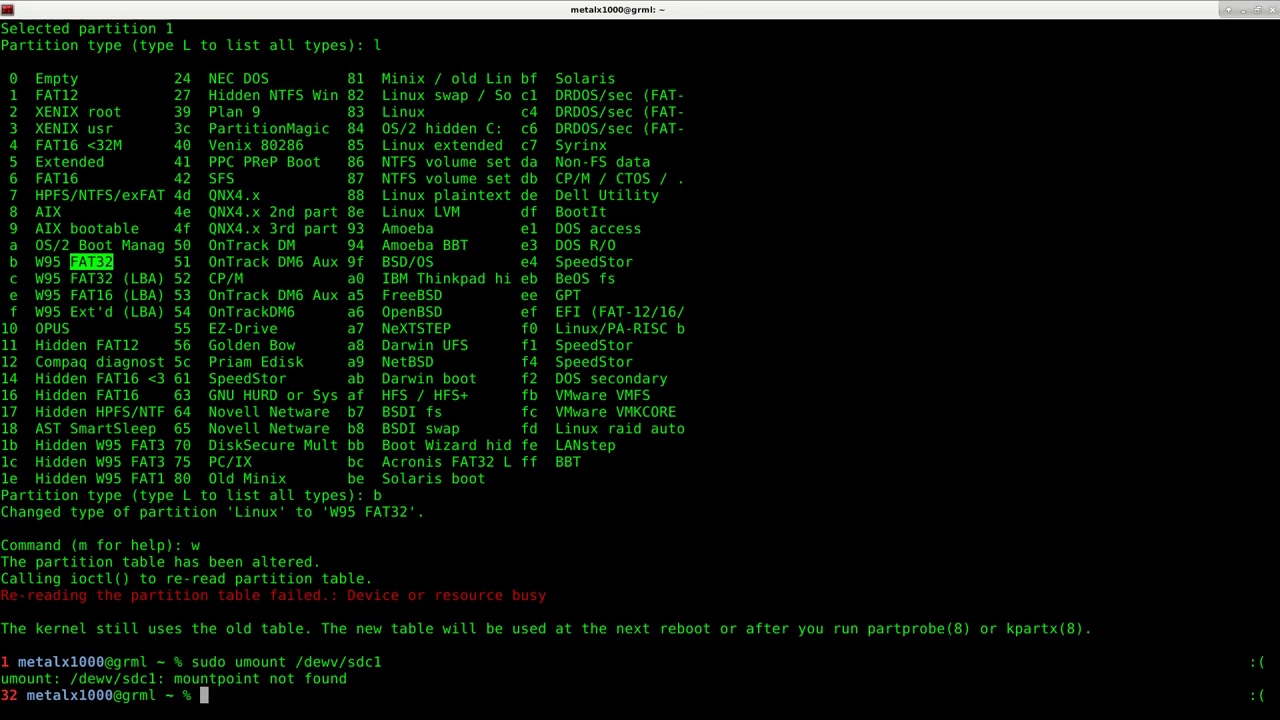
{"action": "type", "text": "sudo umount /dev/sdc1"}
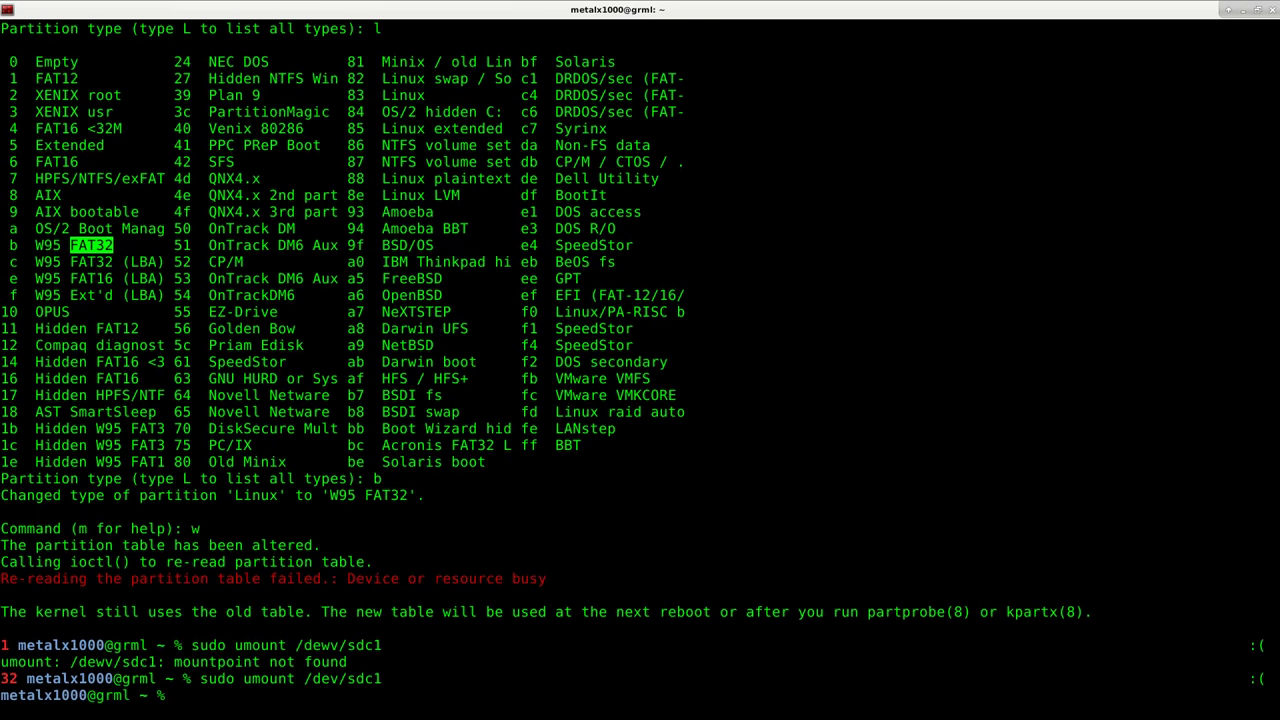
{"action": "type", "text": "sudo fdisk /dev/sdc"}
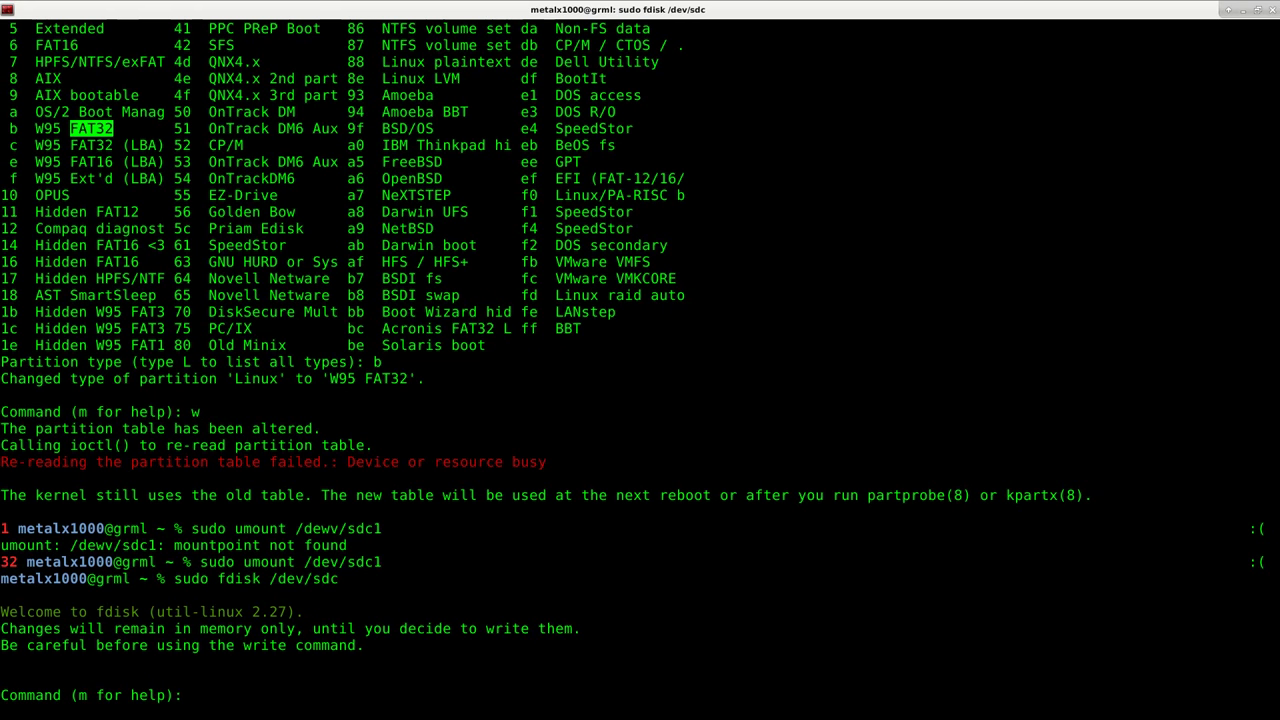
Step: Create the new primary partition in fdisk for the 1.9 GiB W95 FAT32 layout
{"action": "type", "text": "nd (m for help): n"}
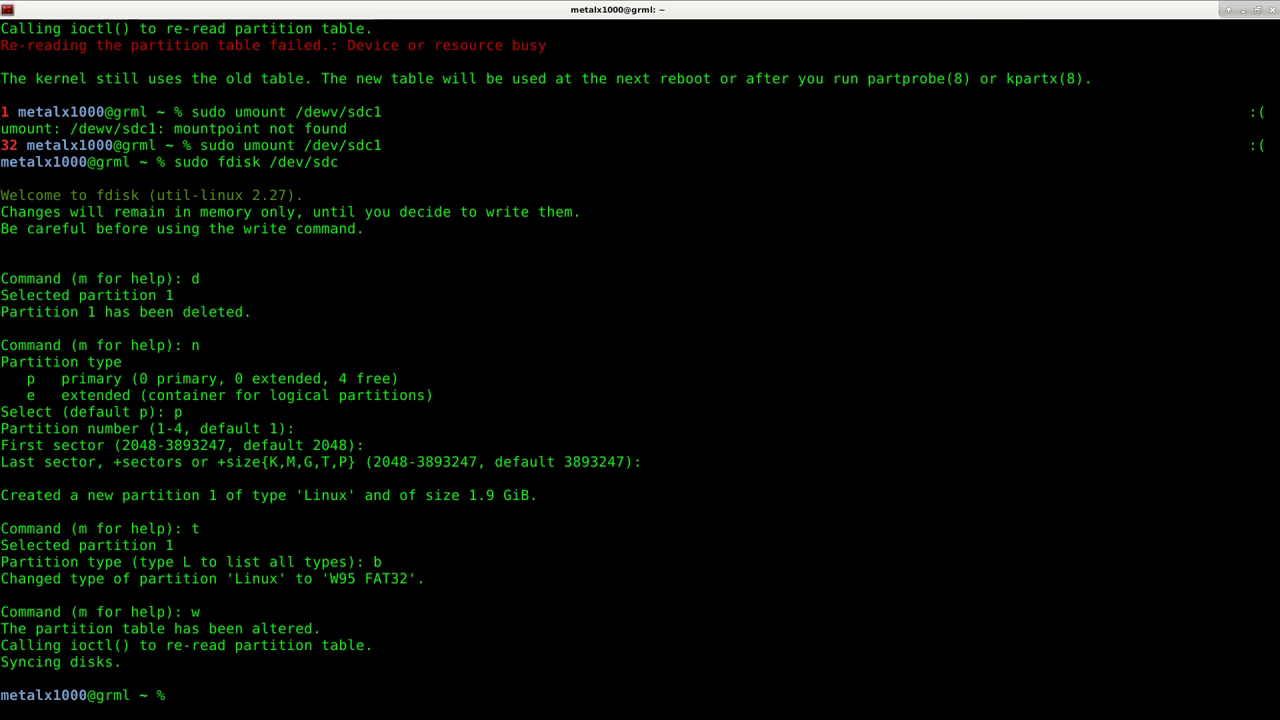
Step: Format /dev/sdc1 as FAT with sudo mkfs.vfat /dev/sdc1
{"action": "type", "text": "sudo"}
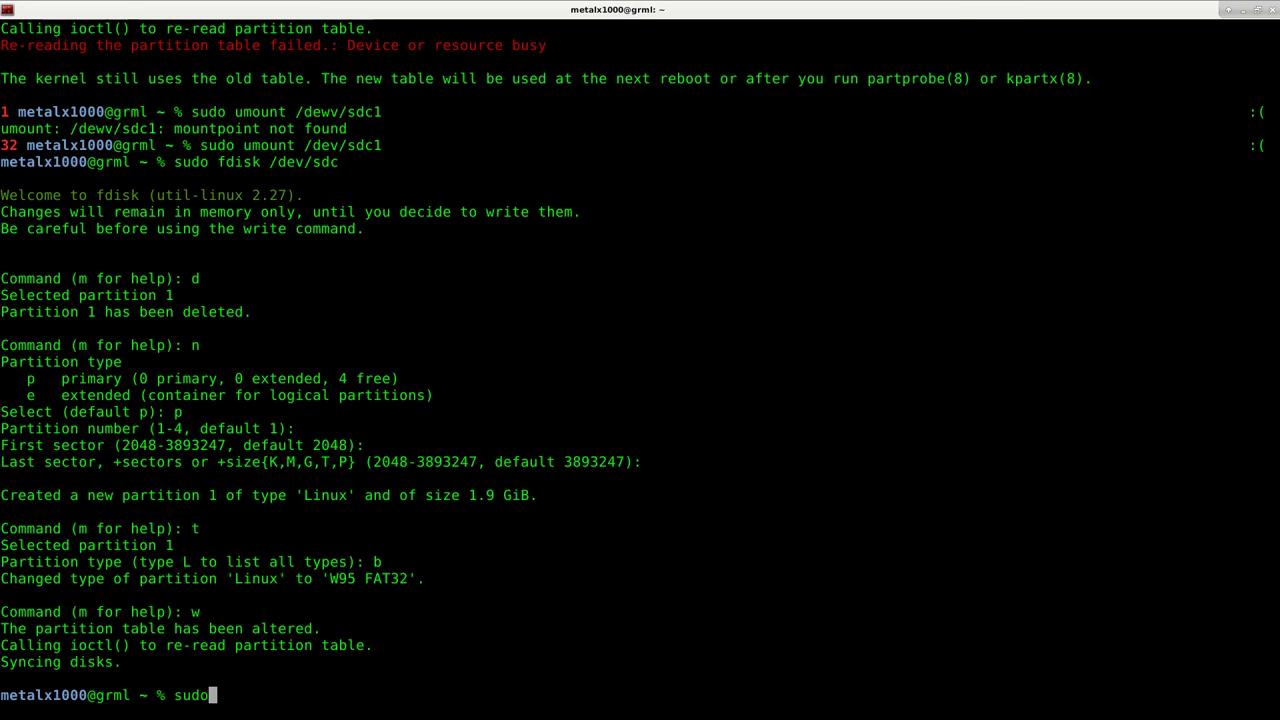
{"action": "type", "text": "mkfs"}
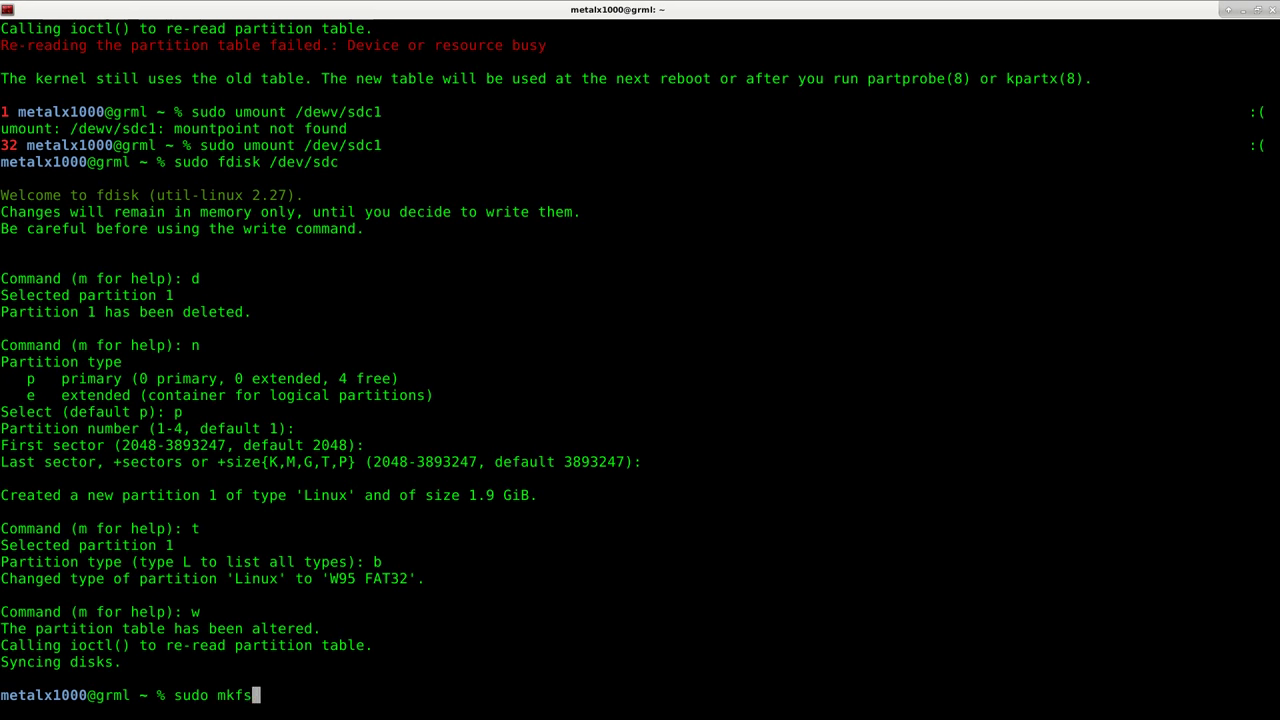
{"action": "type", "text": ".vfat"}
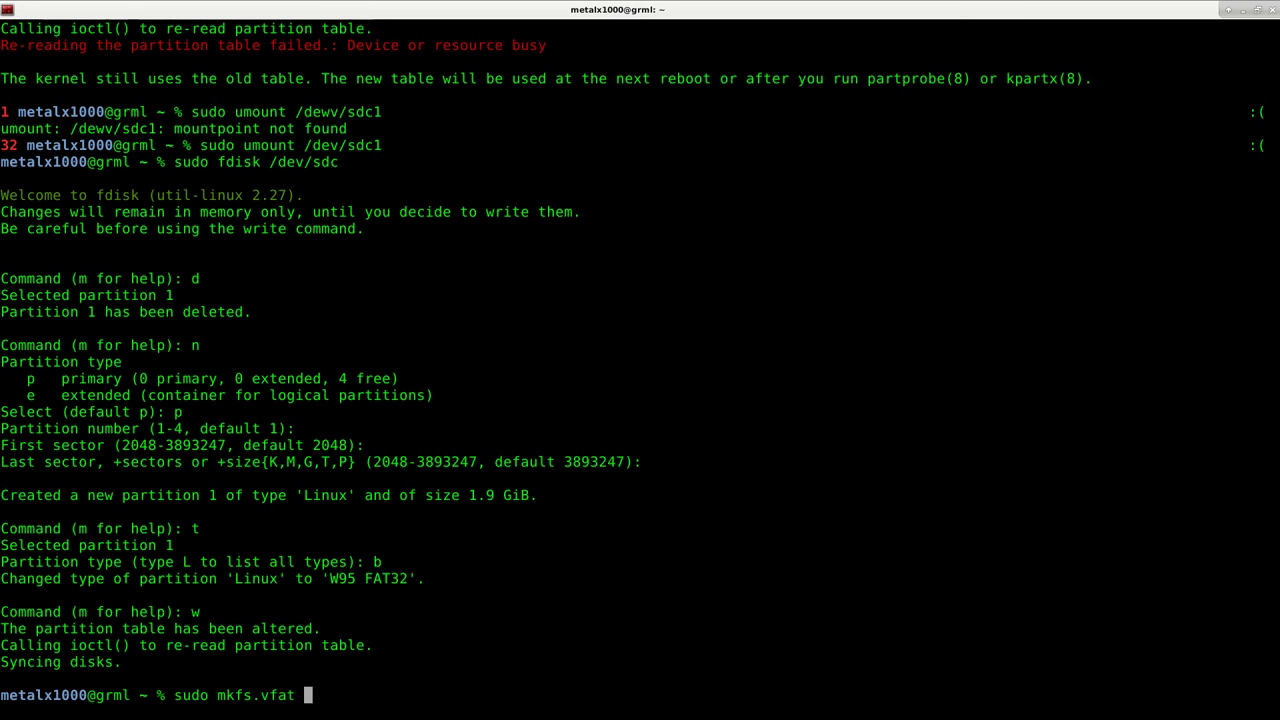
{"action": "type", "text": "/dev"}
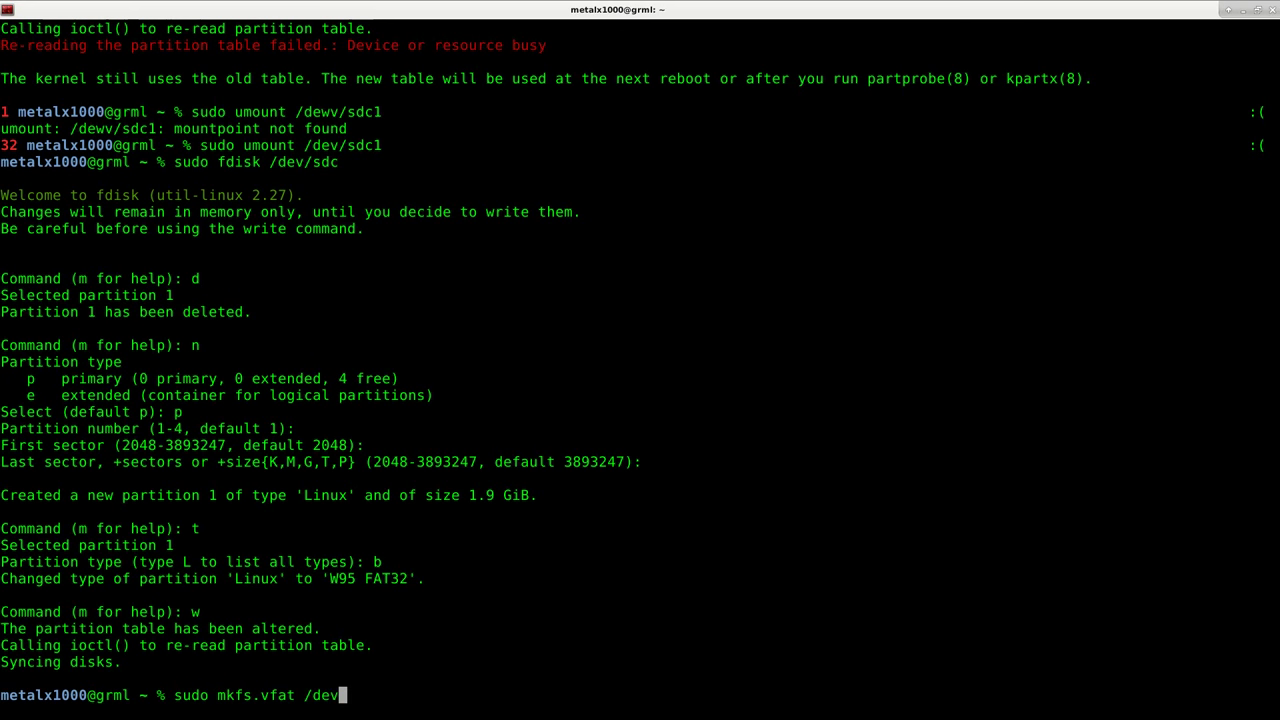
{"action": "type", "text": "sdc1"}
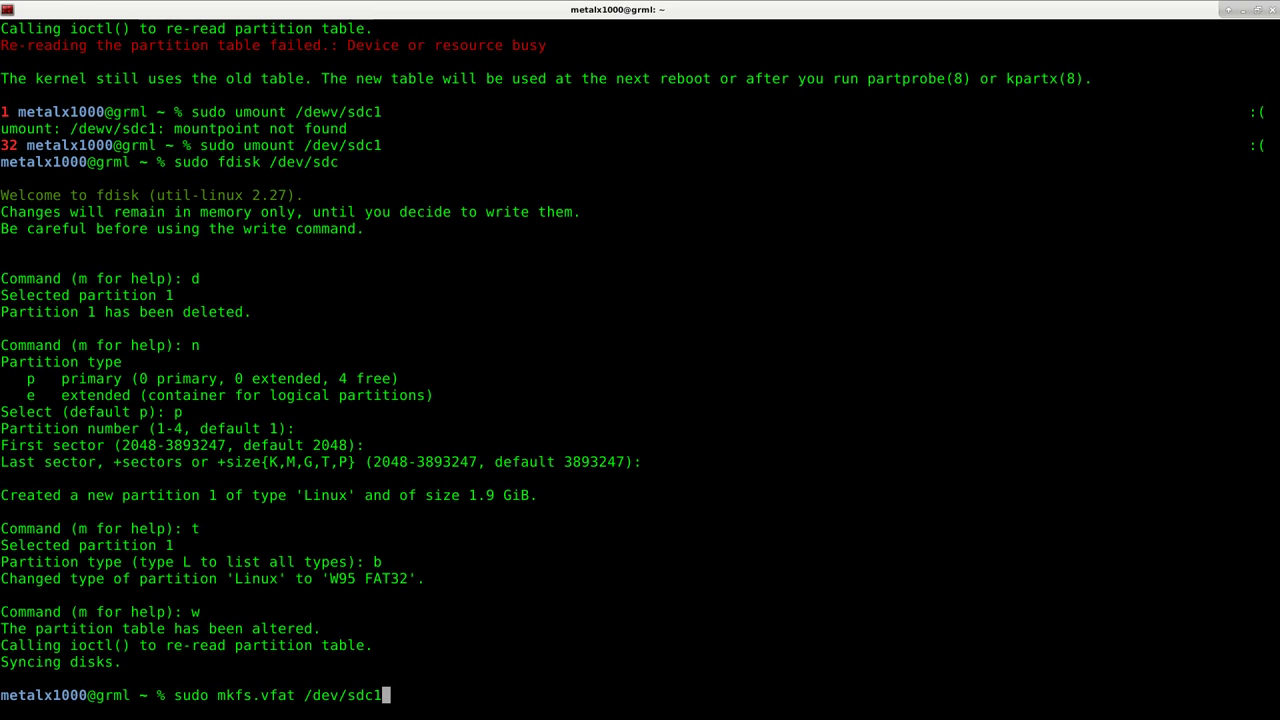
{"action": "key", "text": "Return"}
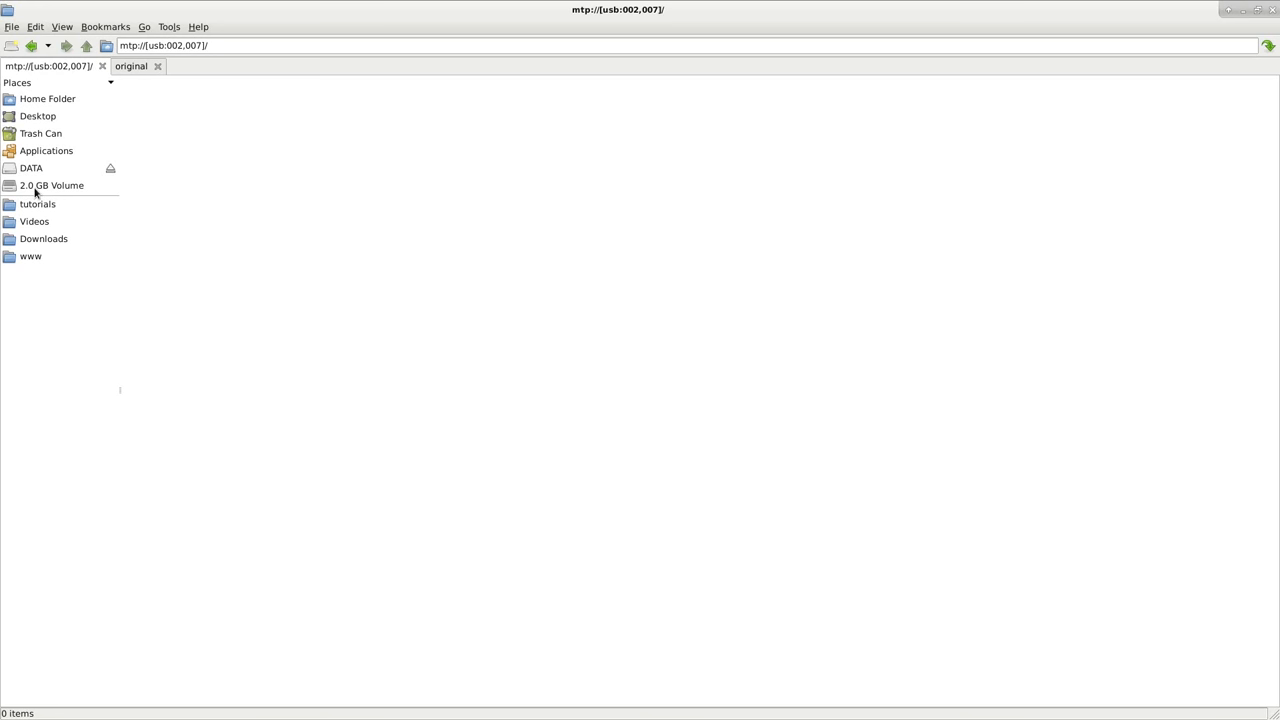
{"action": "mouse_move", "coordinate": [55, 204]}
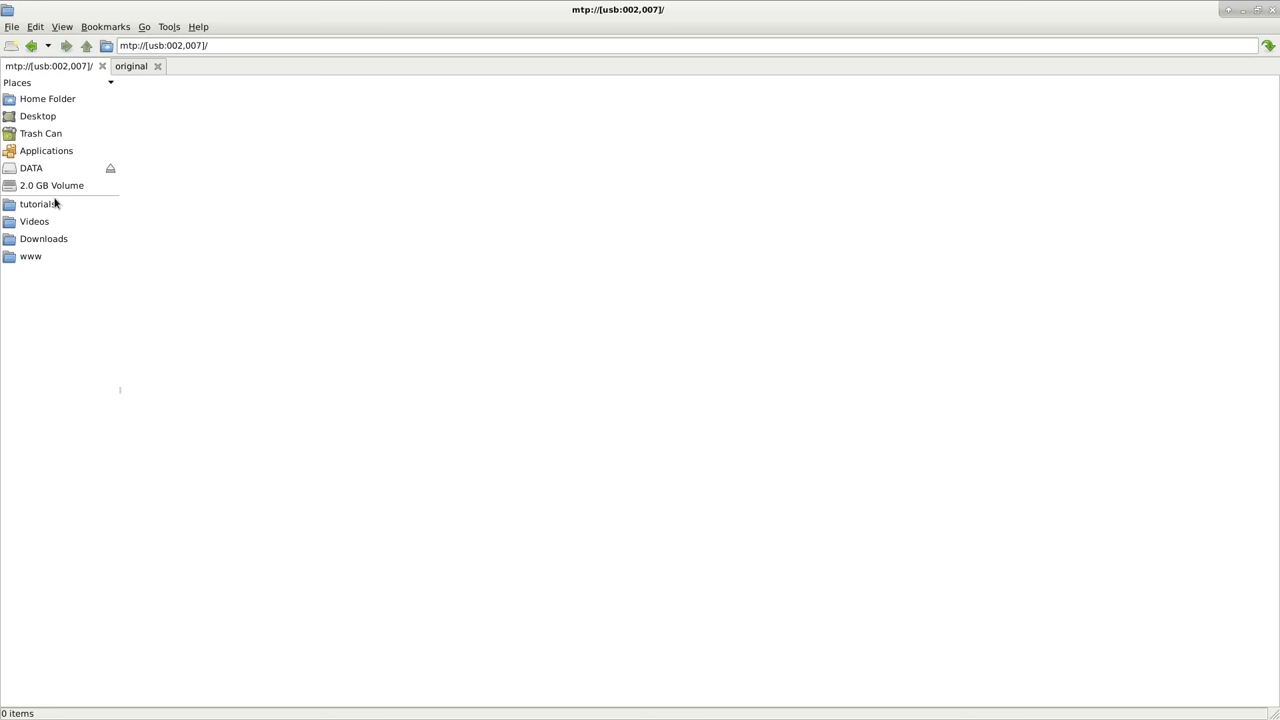
{"action": "mouse_move", "coordinate": [58, 203]}
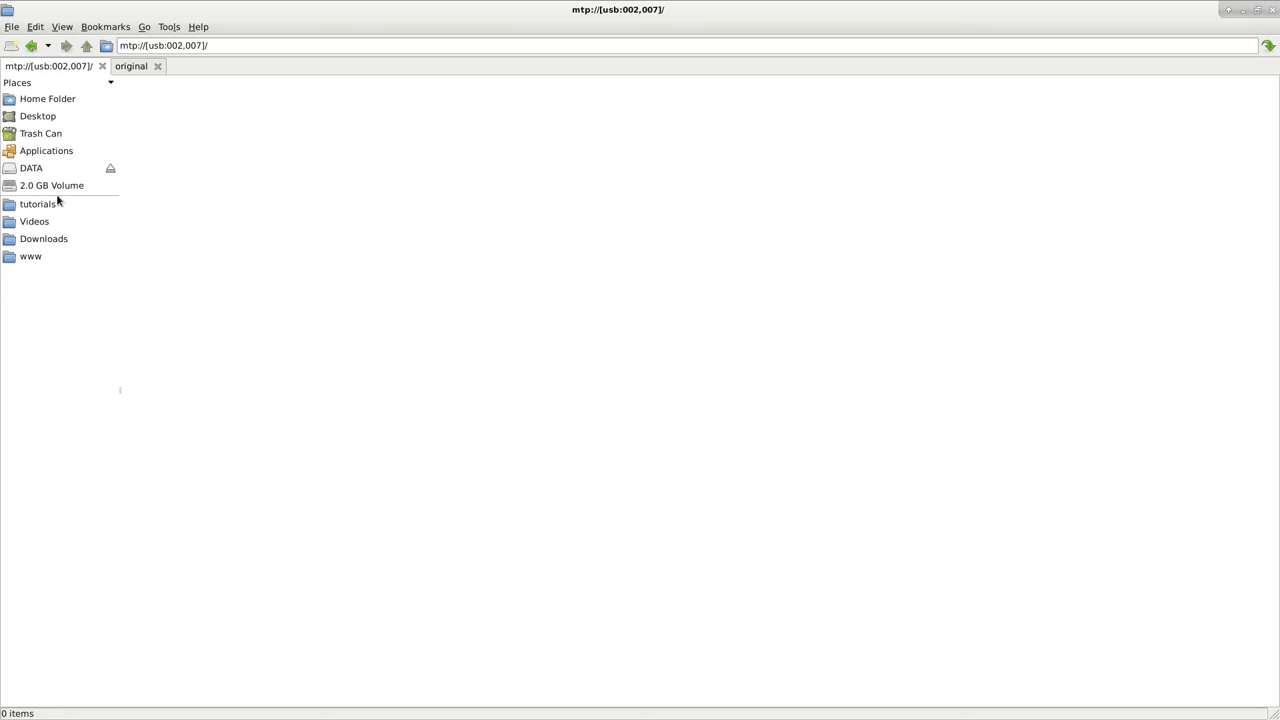
Step: Mount the 2.0 GB Volume, which appears at /media/metalx1000/55DD-B769
{"action": "left_click", "coordinate": [52, 185]}
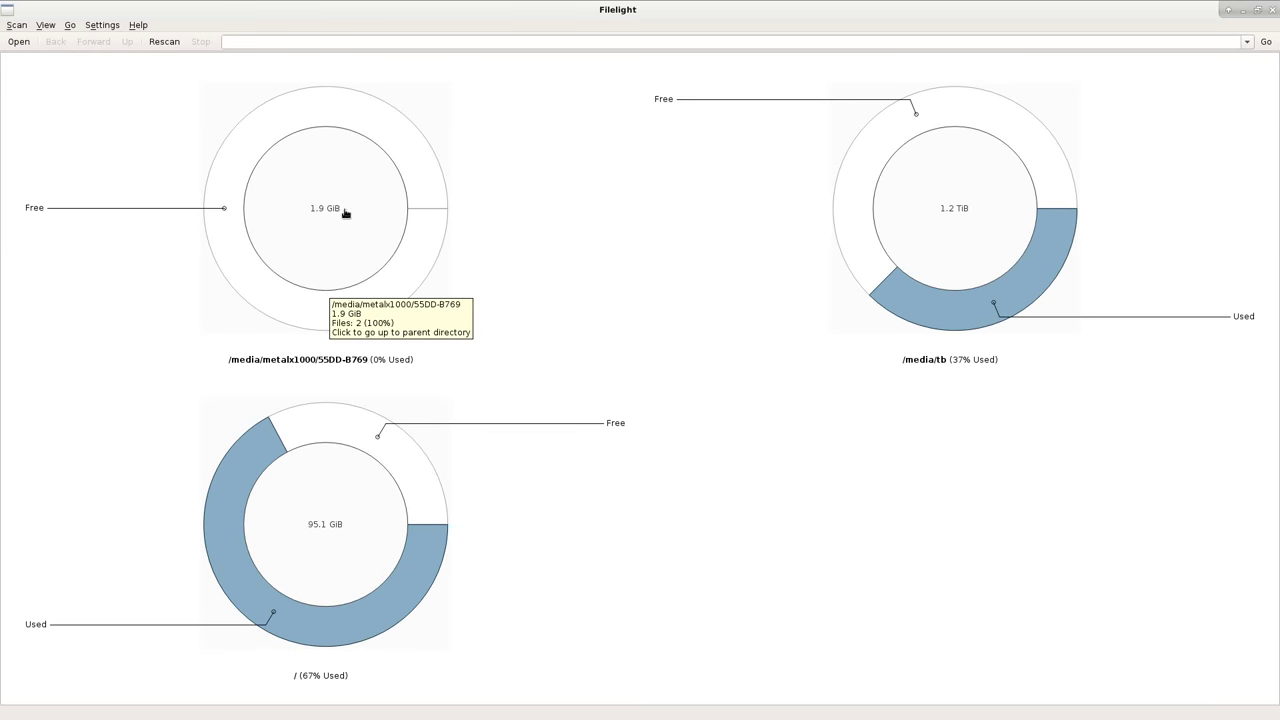
Step: Check the /media/metalx1000/55DD-B769 ring in Filelight: 1.9 GiB capacity, 0% used
{"action": "left_click", "coordinate": [325, 208]}
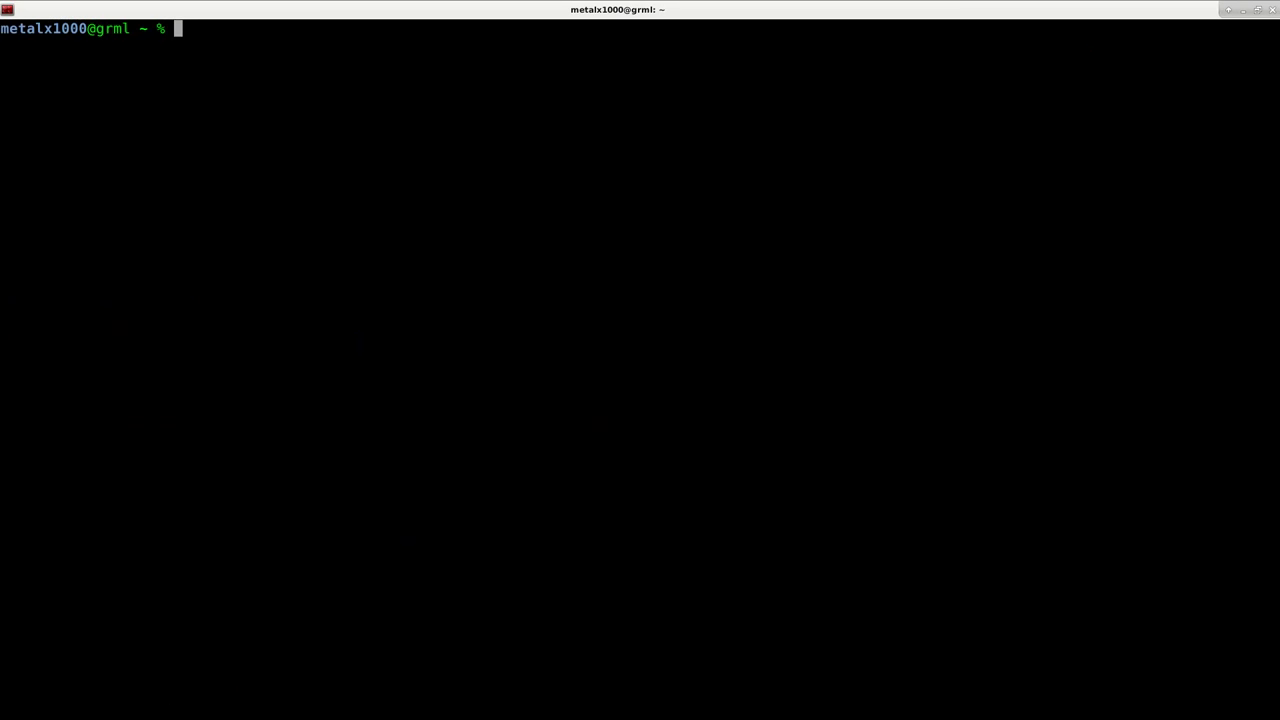
Step: Reopen /dev/sdc in fdisk and print its table: one 1.9G W95 FAT32 partition
{"action": "type", "text": "sudo fdisk /dev/sdc"}
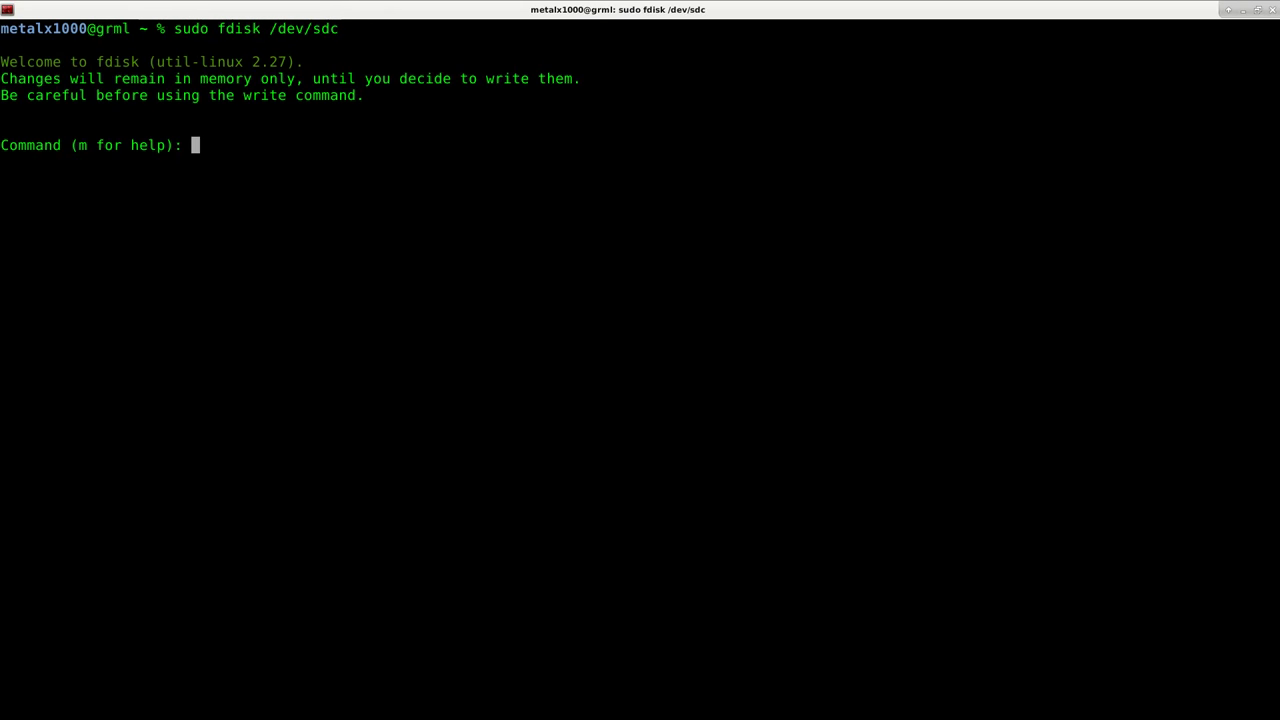
{"action": "type", "text": "p"}
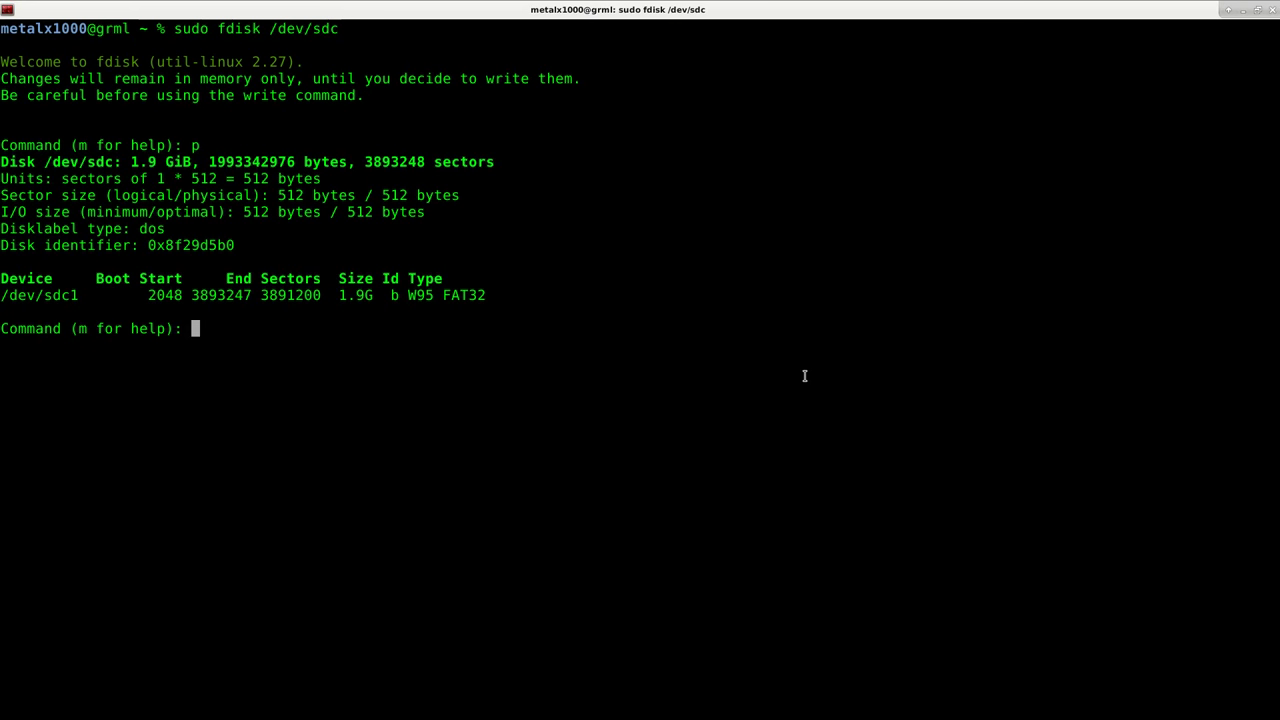
{"action": "mouse_move", "coordinate": [344, 287]}
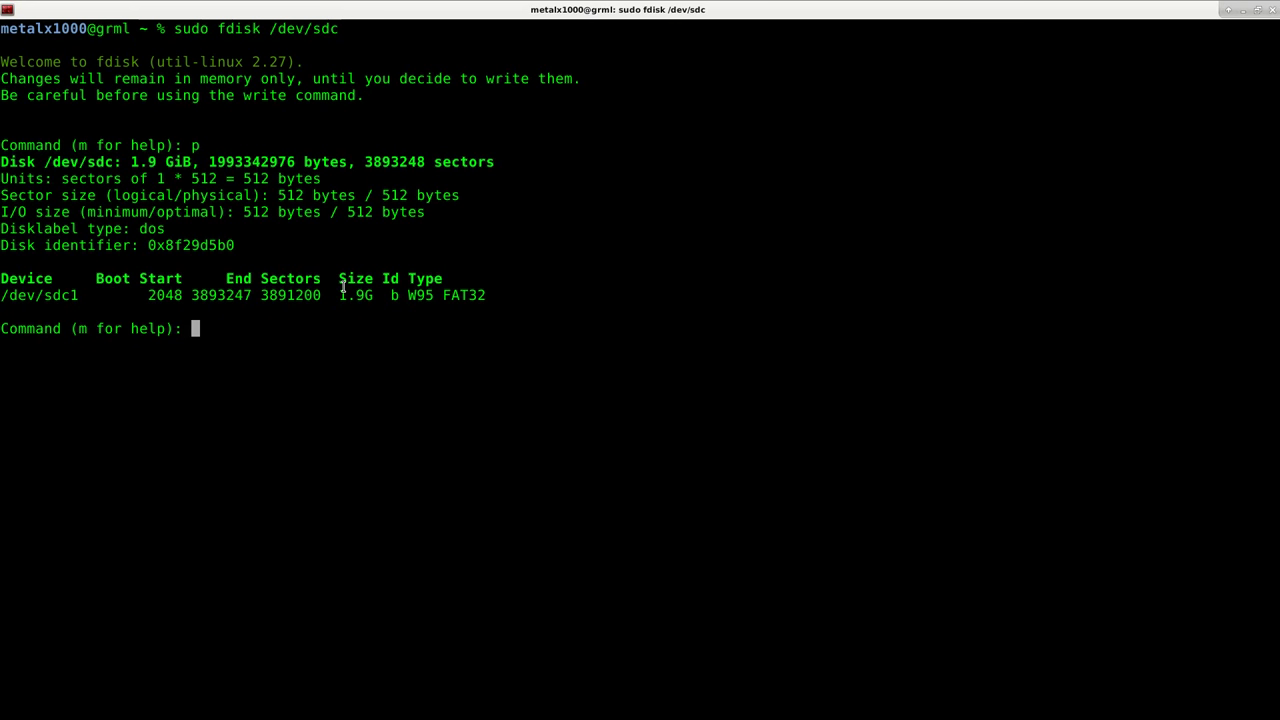